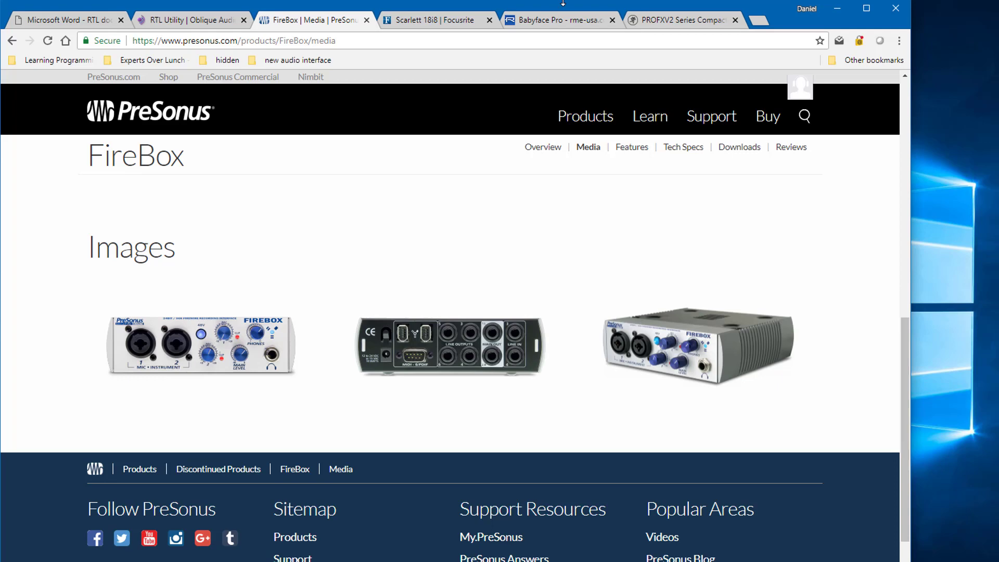
Review the Babyface Pro, Scarlett 18i8 and Mackie ProFXv2 pages, ending on the RTL Utility download page
{"action": "left_click", "coordinate": [560, 20]}
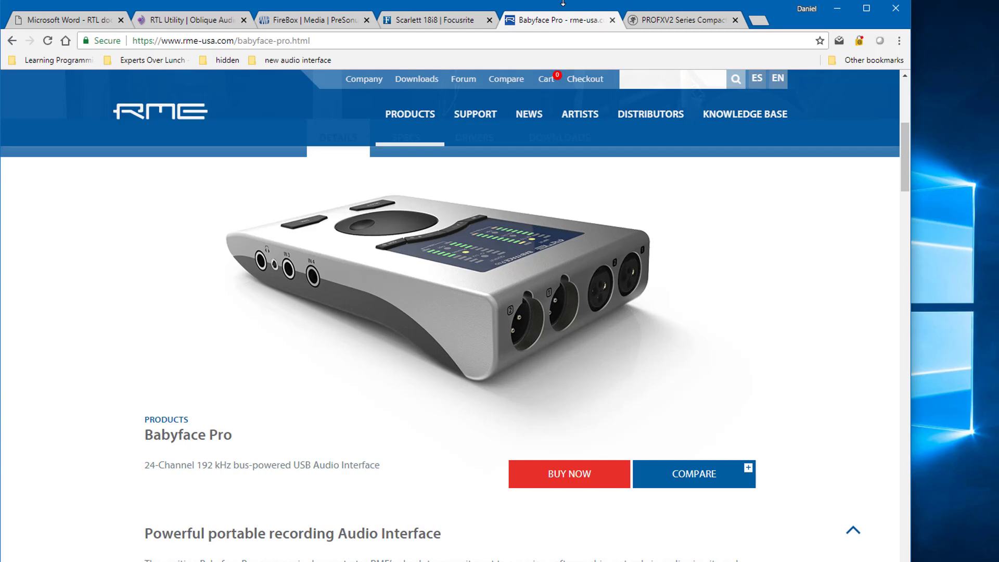
{"action": "left_click", "coordinate": [436, 20]}
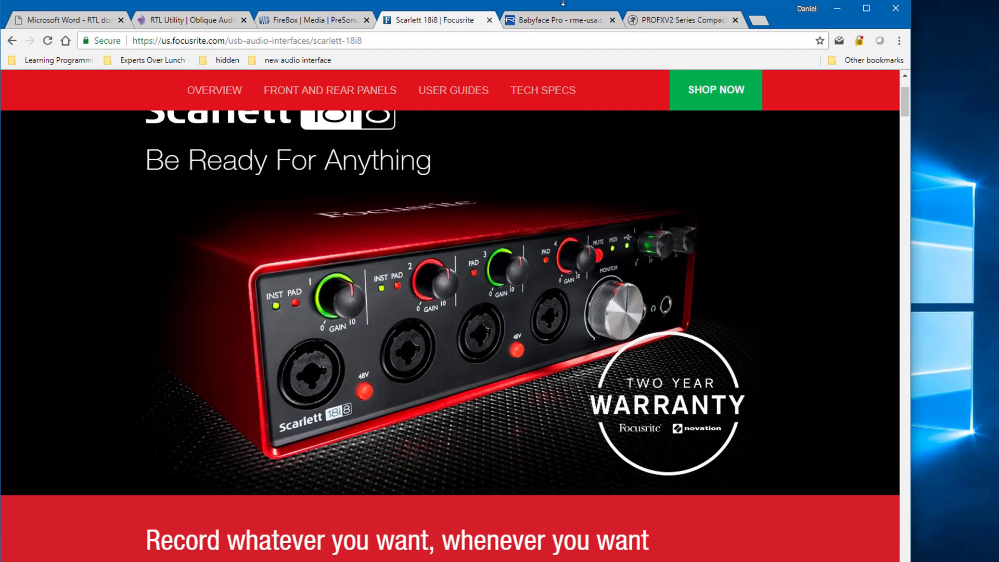
{"action": "left_click", "coordinate": [678, 20]}
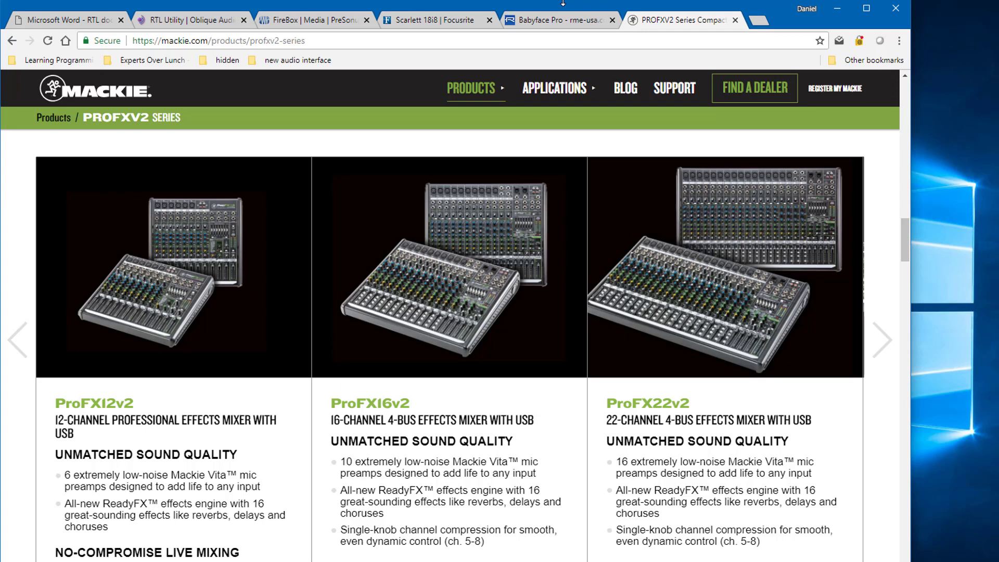
{"action": "left_click", "coordinate": [191, 20]}
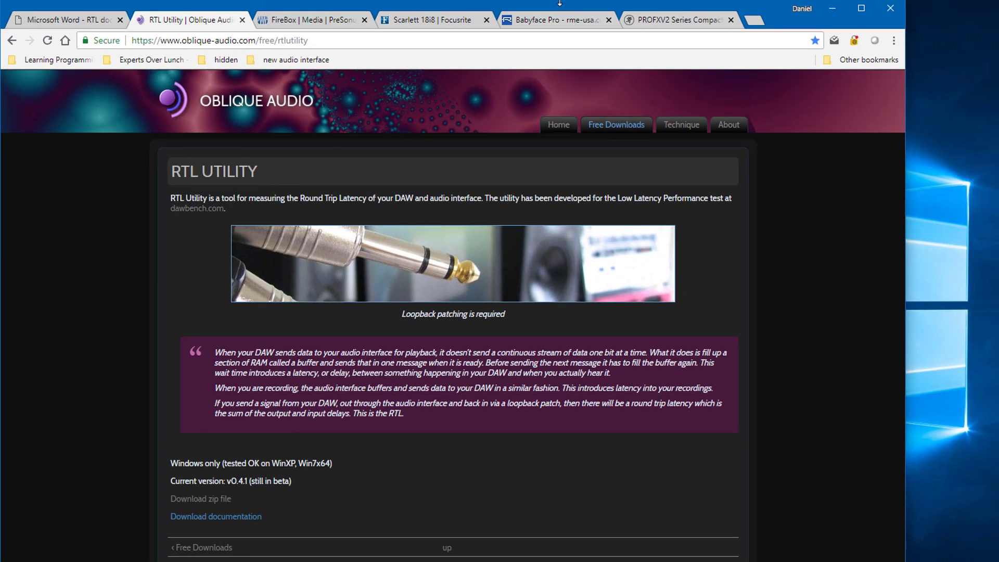
Open the RTL Utility documentation PDF from the download page
{"action": "left_click", "coordinate": [215, 517]}
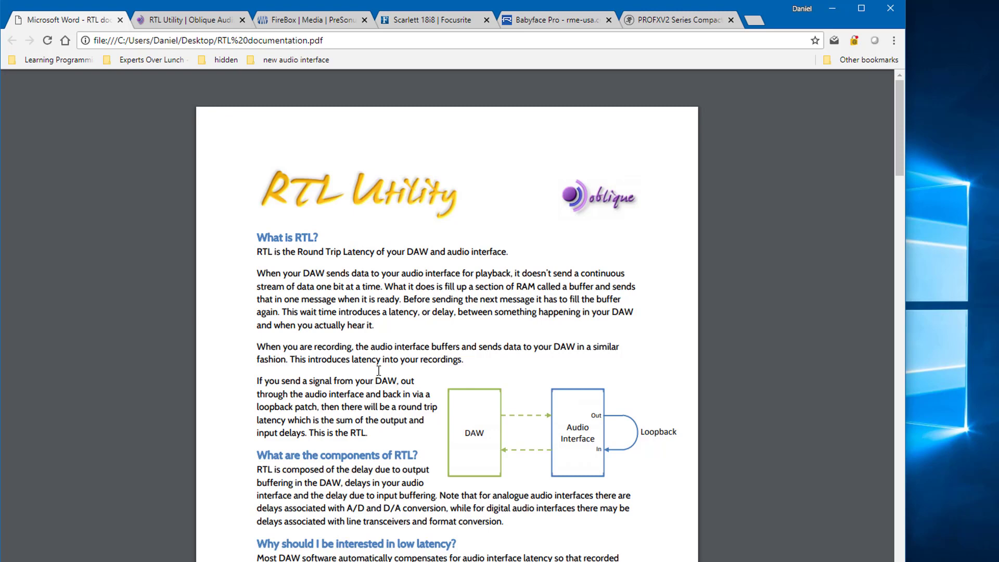
Scroll the PDF to the 'How does RTL Utility make its measurements?' section
{"action": "scroll", "scroll_direction": "down", "scroll_amount": 3}
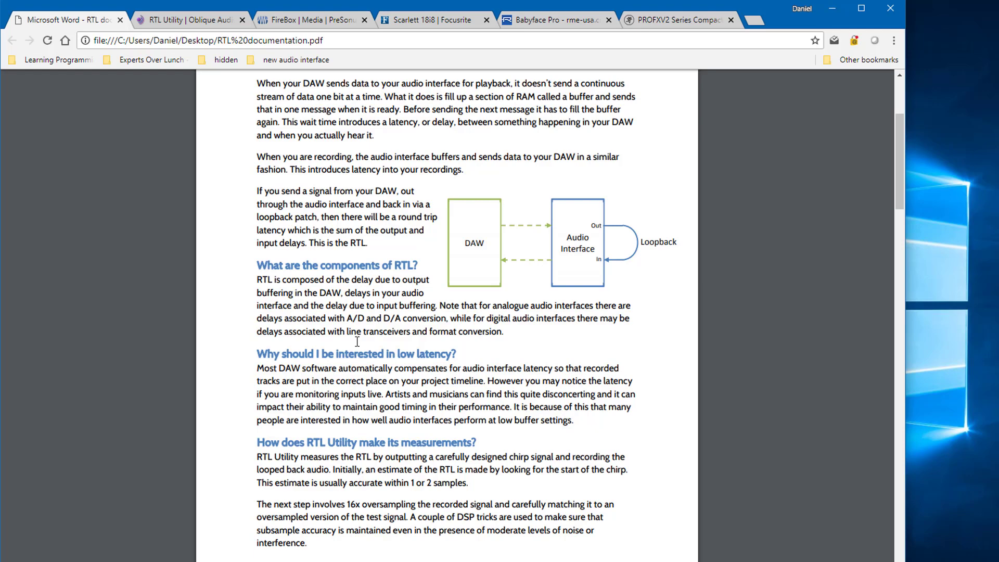
{"action": "scroll", "scroll_direction": "down", "scroll_amount": 3}
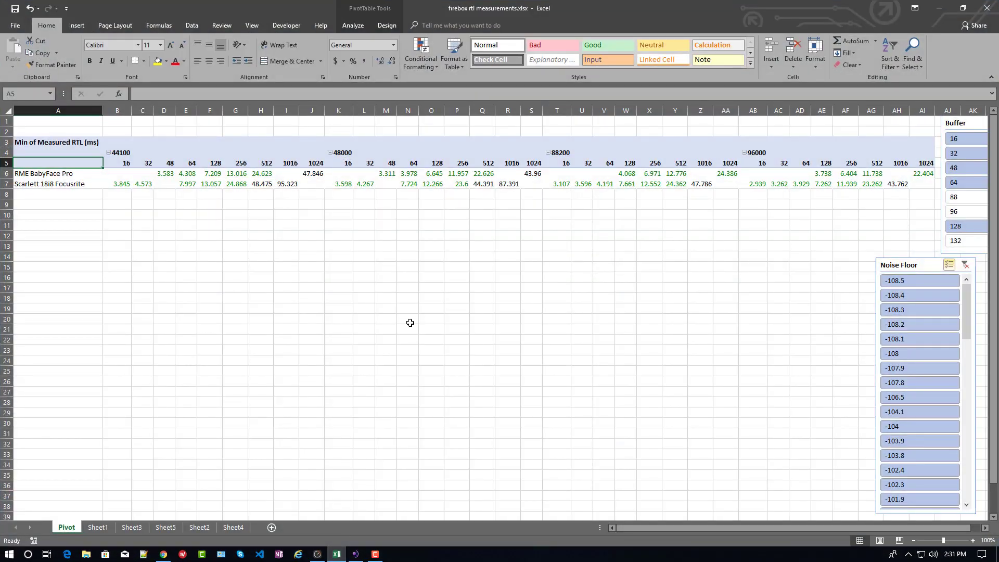
Show the raw RTL data sheet and the FireBox row's buffer 1058, 32-bit depth and ASIO type
{"action": "left_click", "coordinate": [97, 526]}
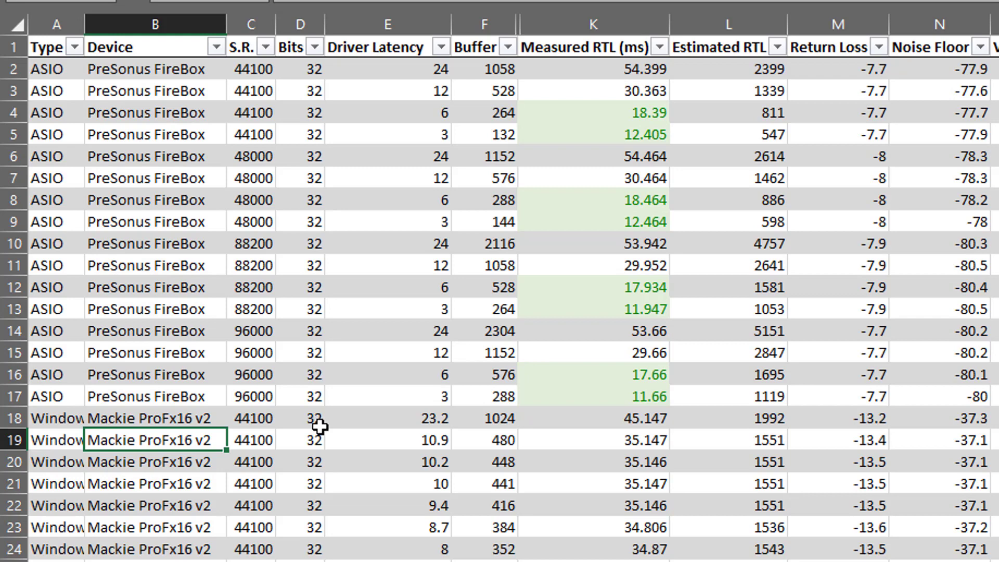
{"action": "mouse_move", "coordinate": [411, 80]}
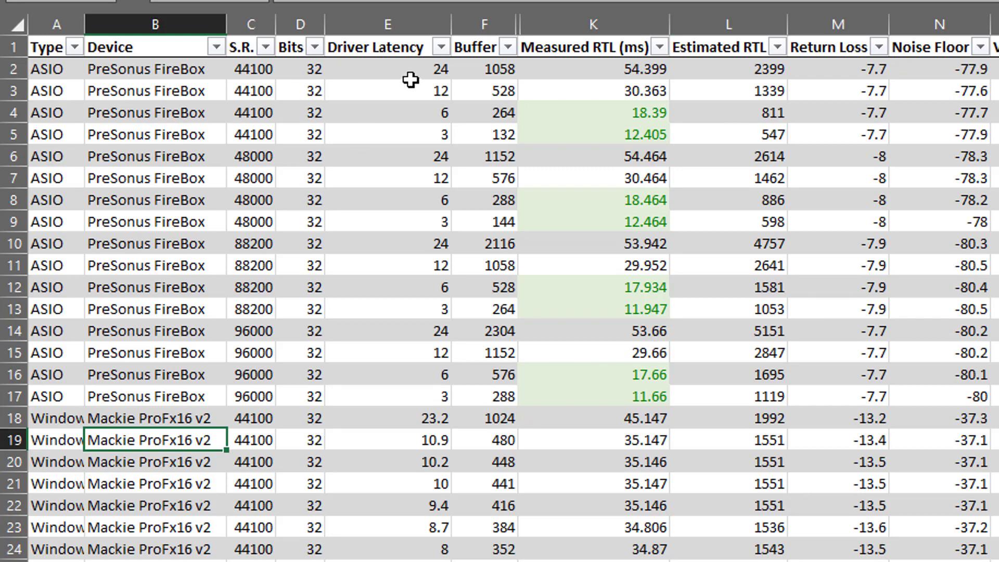
{"action": "left_click", "coordinate": [484, 68]}
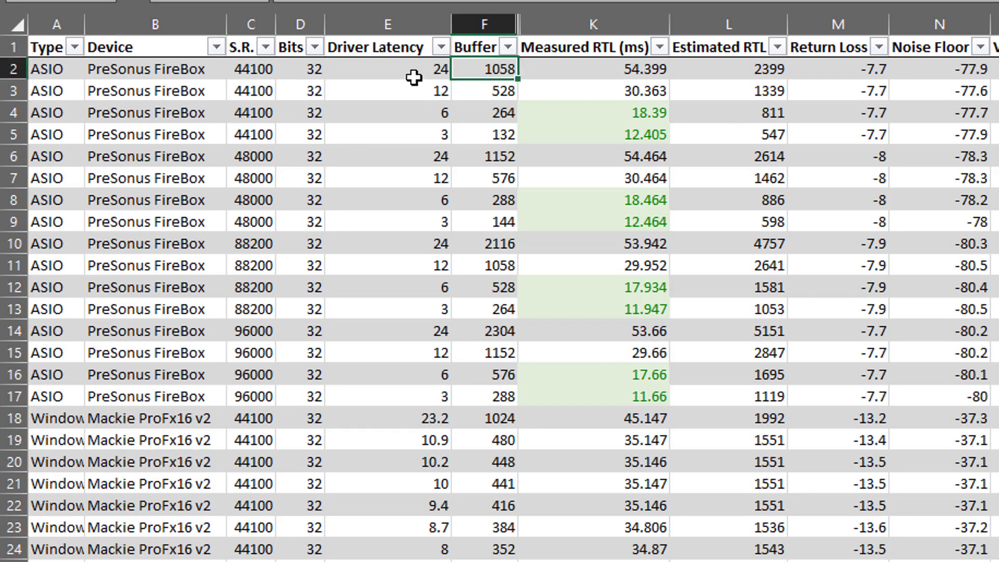
{"action": "left_click", "coordinate": [300, 69]}
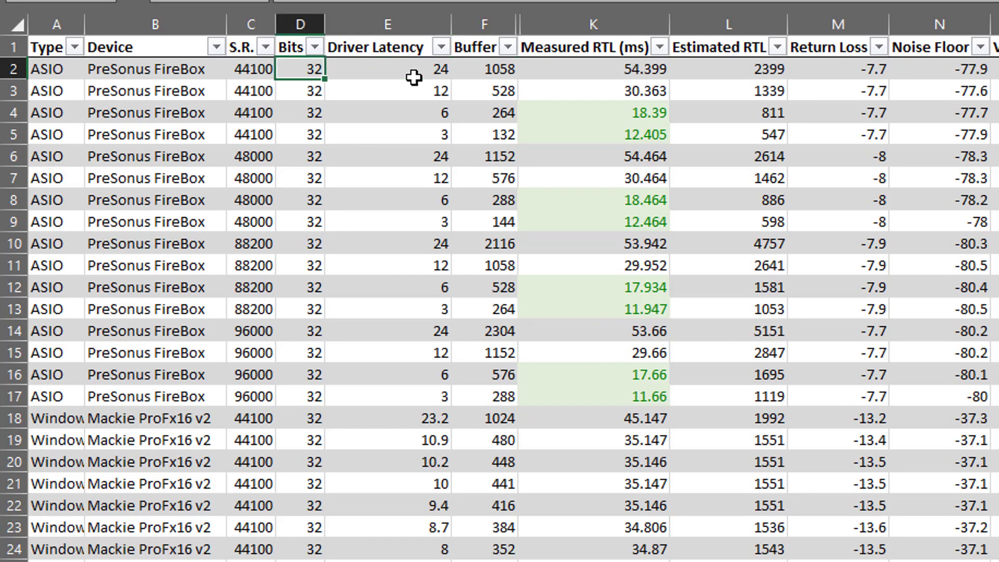
{"action": "left_click", "coordinate": [251, 68]}
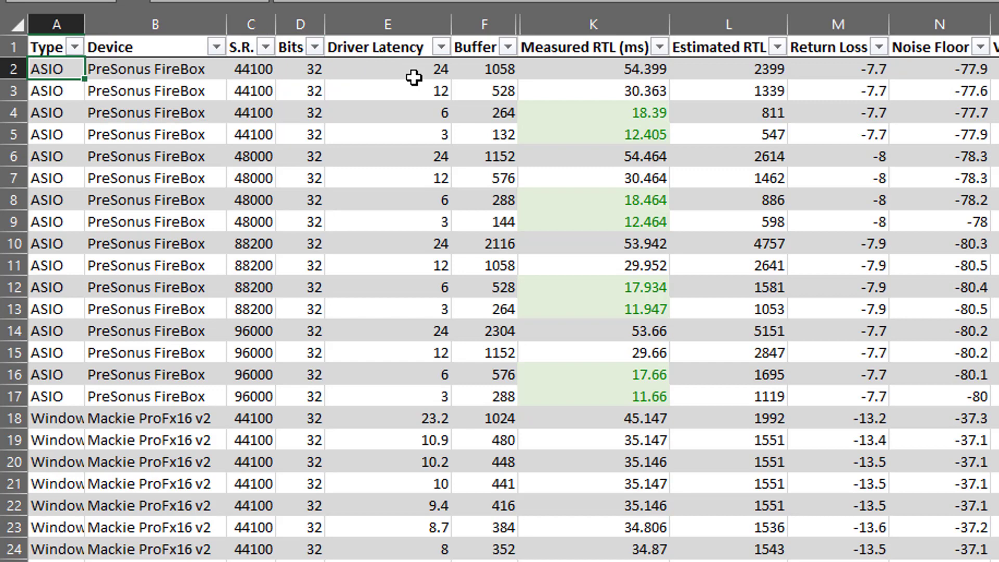
{"action": "mouse_move", "coordinate": [472, 84]}
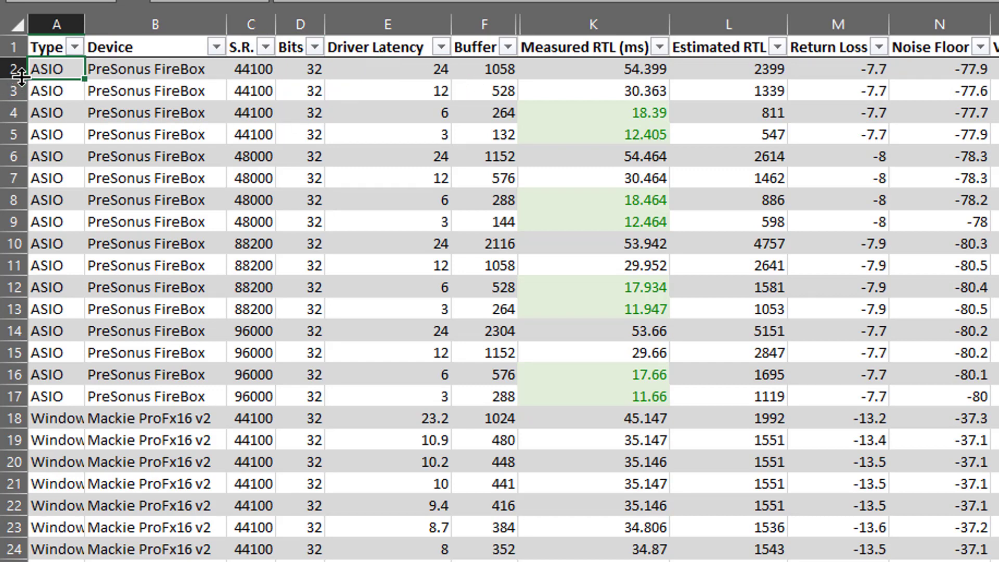
{"action": "mouse_move", "coordinate": [172, 67]}
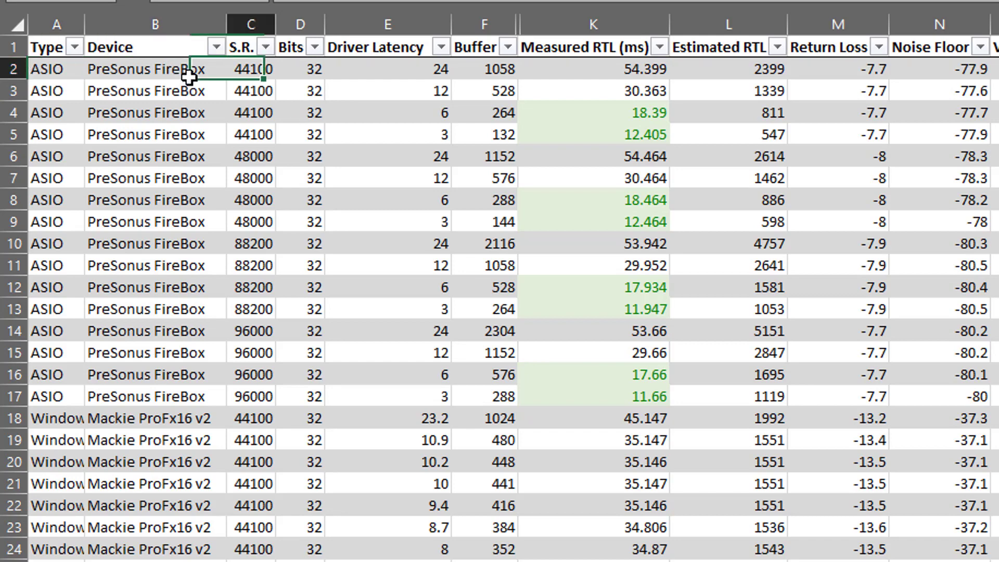
Point out measured RTLs 18.39 and 12.405, driver latency 6 and return loss -7.7
{"action": "left_click", "coordinate": [592, 113]}
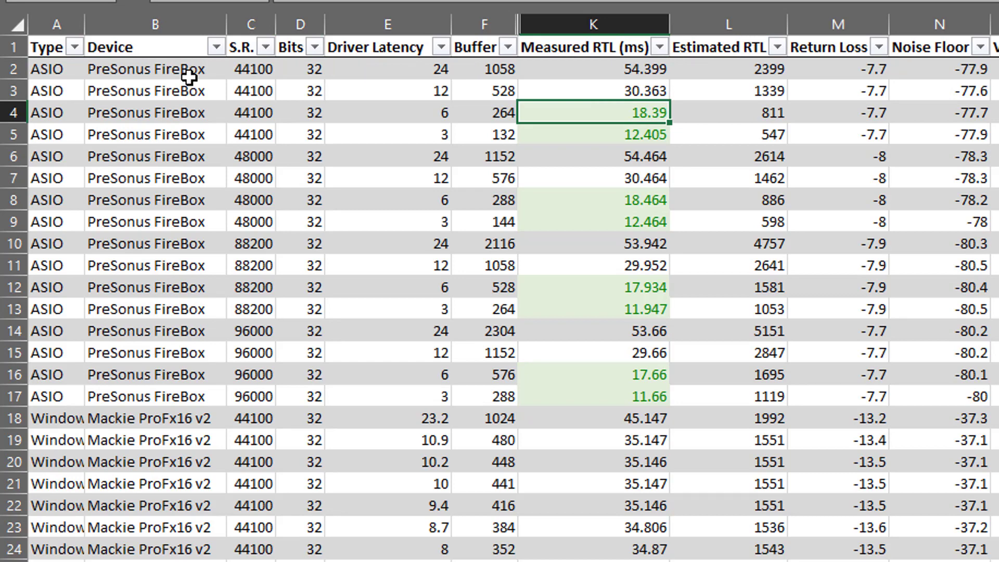
{"action": "left_click", "coordinate": [387, 112]}
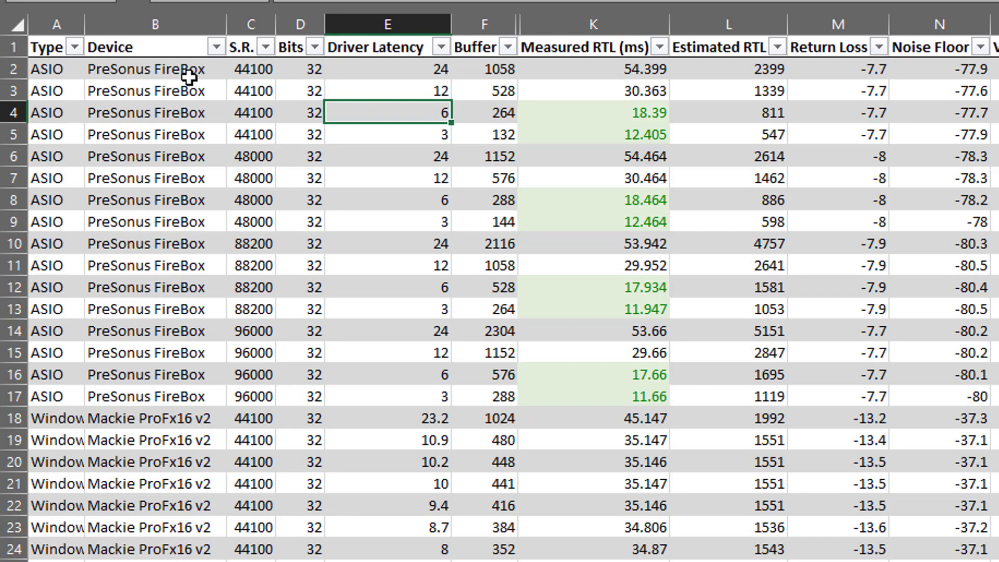
{"action": "left_click", "coordinate": [592, 134]}
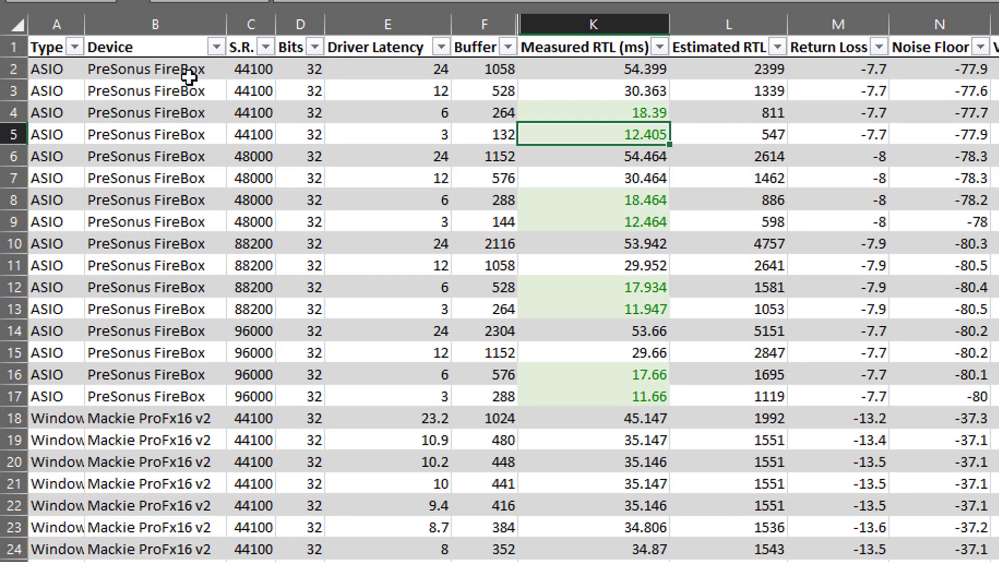
{"action": "mouse_move", "coordinate": [228, 194]}
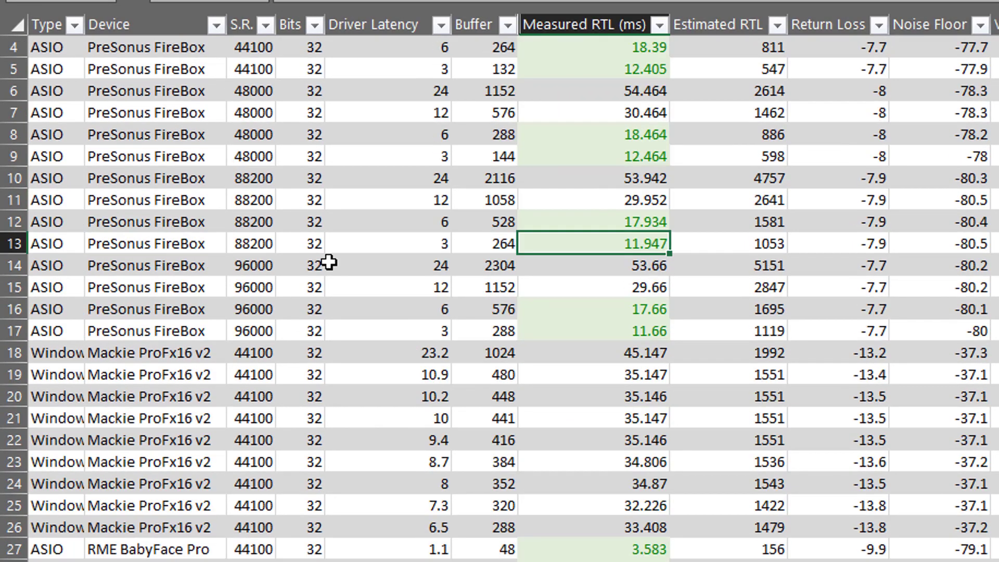
{"action": "mouse_move", "coordinate": [636, 288]}
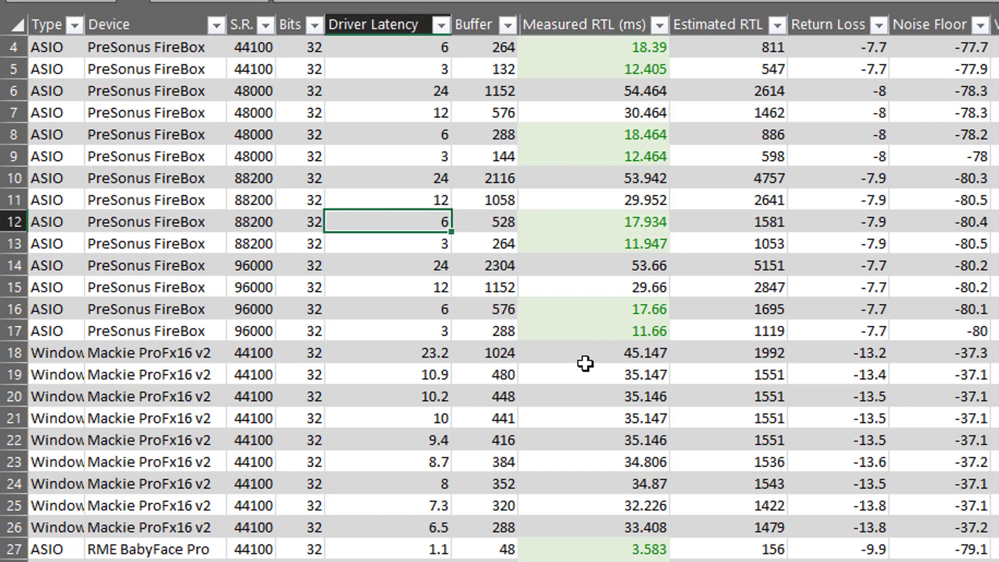
{"action": "mouse_move", "coordinate": [330, 199]}
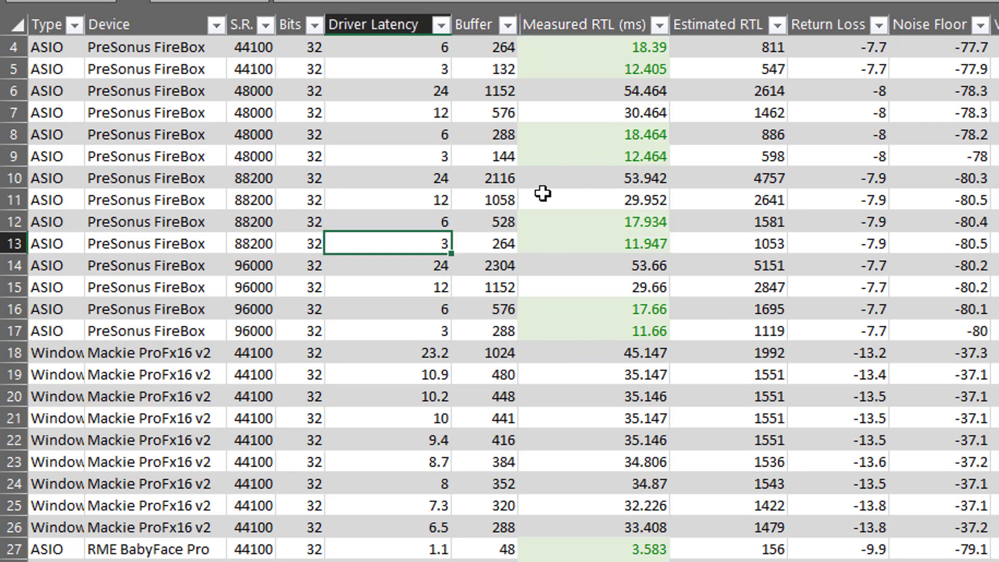
{"action": "left_click", "coordinate": [385, 200]}
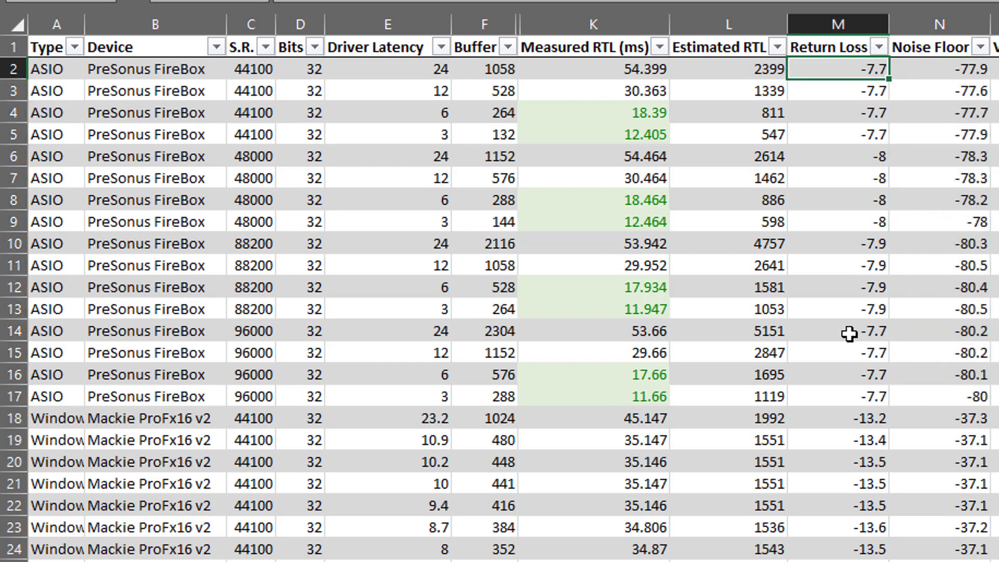
{"action": "left_click", "coordinate": [937, 69]}
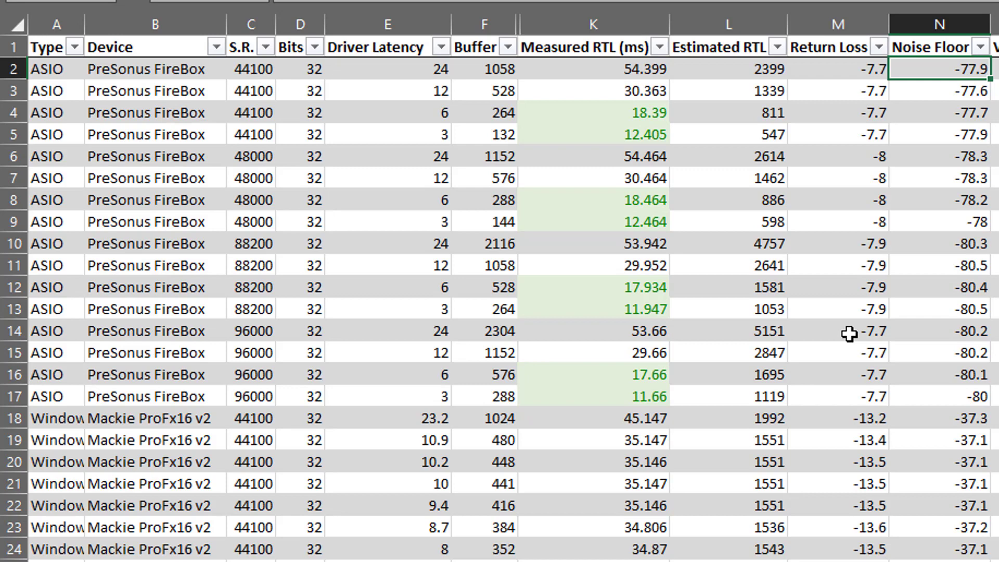
{"action": "left_click", "coordinate": [938, 199]}
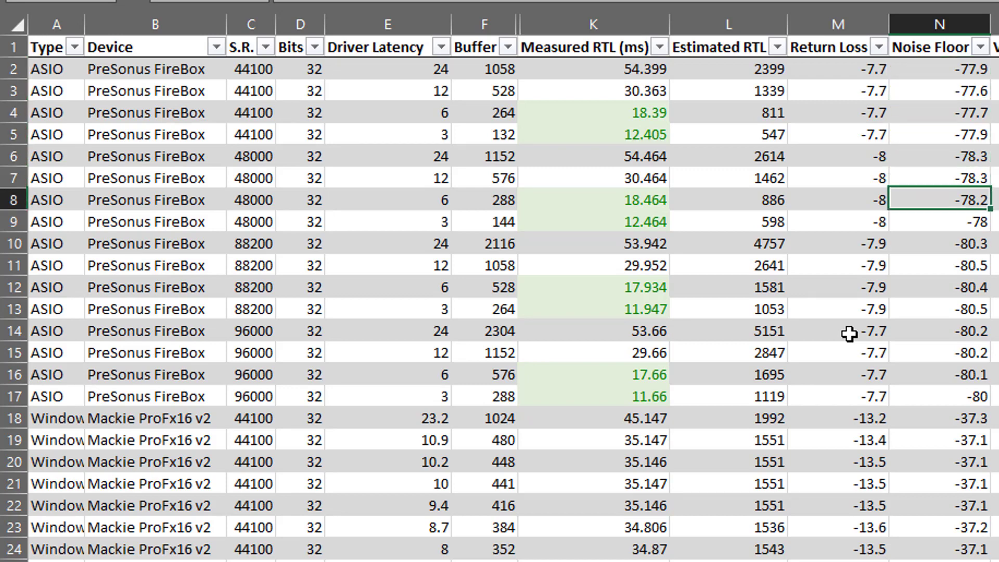
{"action": "left_click", "coordinate": [937, 244]}
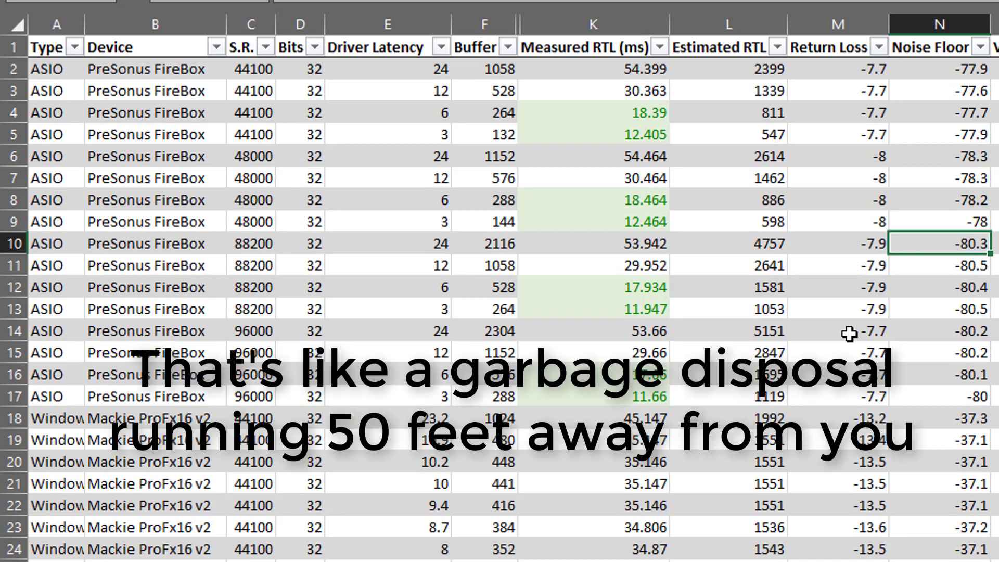
{"action": "left_click", "coordinate": [936, 395]}
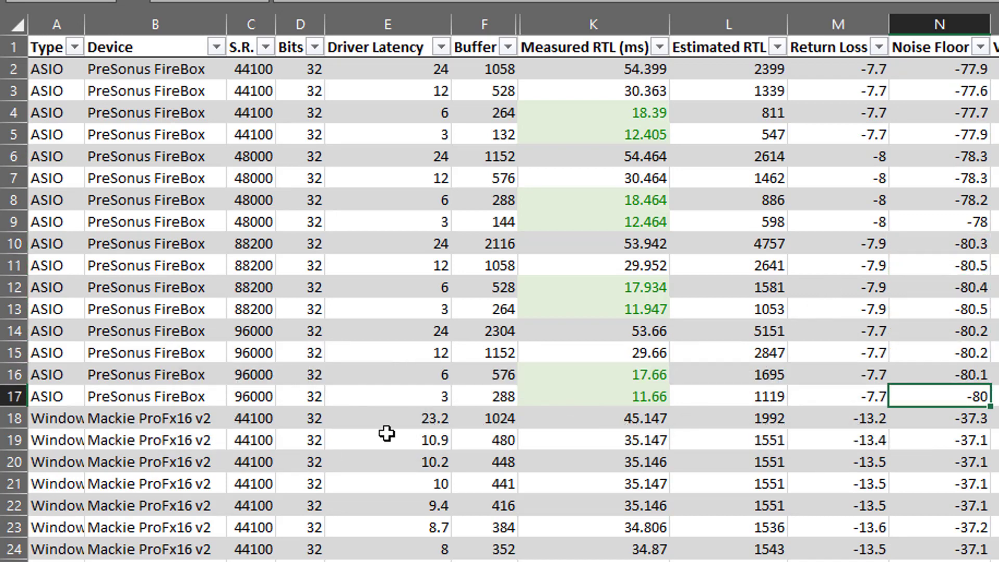
{"action": "left_click", "coordinate": [593, 396]}
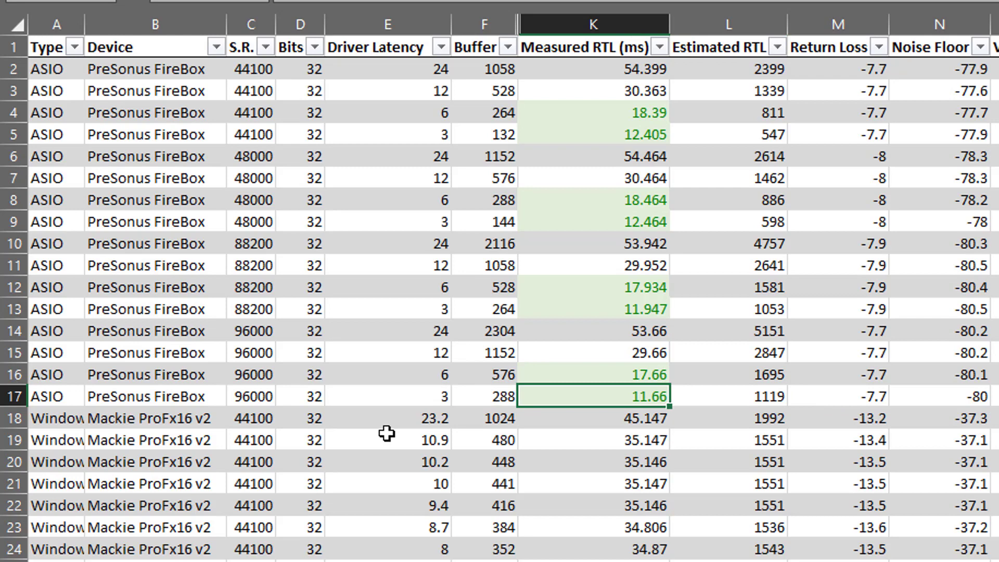
{"action": "scroll", "scroll_direction": "down", "scroll_amount": 3}
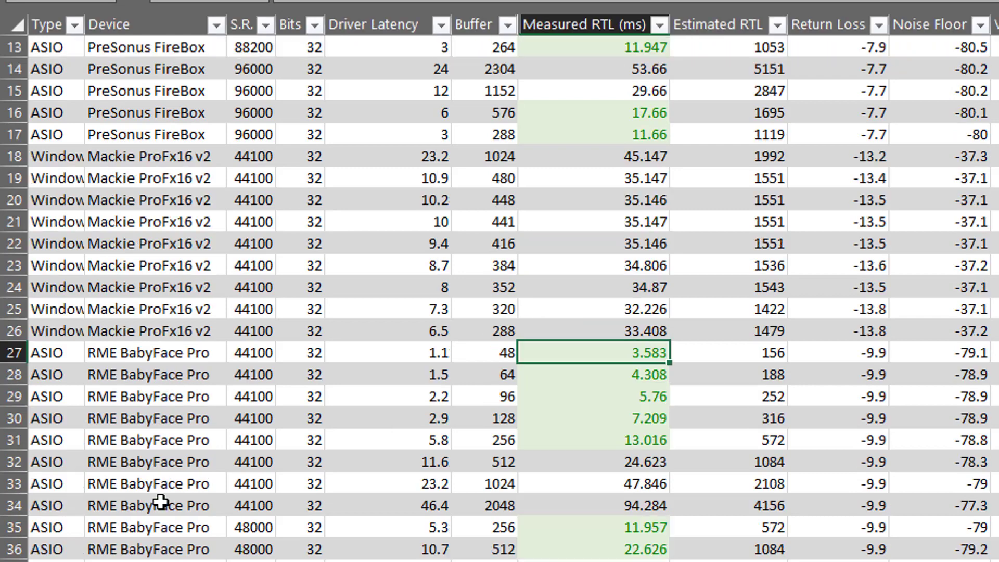
{"action": "scroll", "scroll_direction": "down", "scroll_amount": 3}
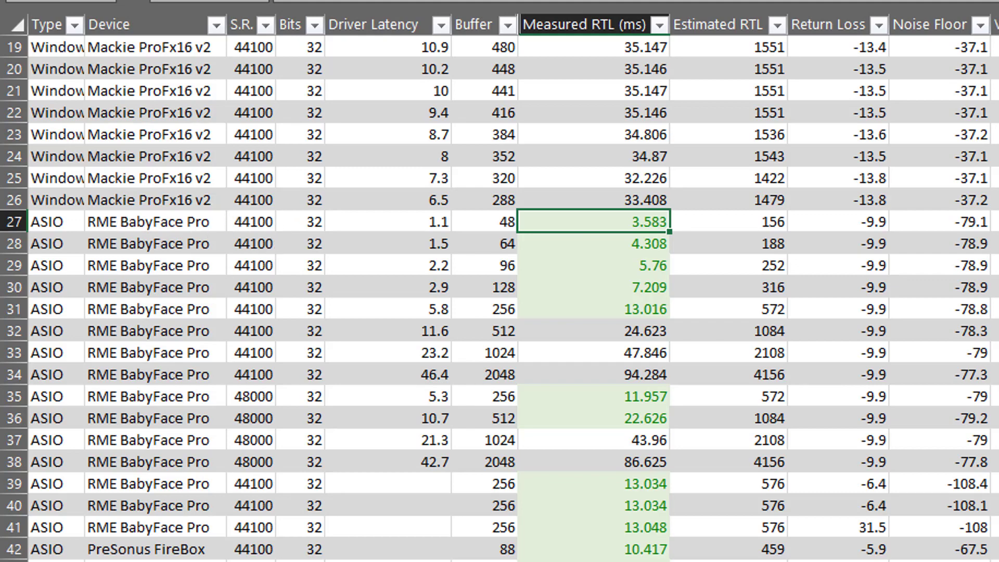
{"action": "scroll", "scroll_direction": "down", "scroll_amount": 3}
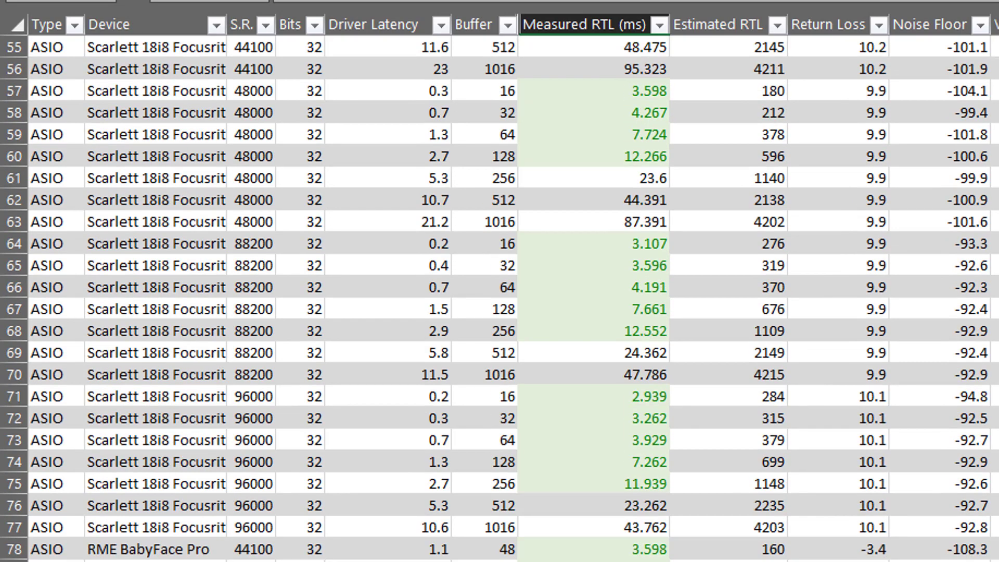
{"action": "scroll", "scroll_direction": "down", "scroll_amount": 3}
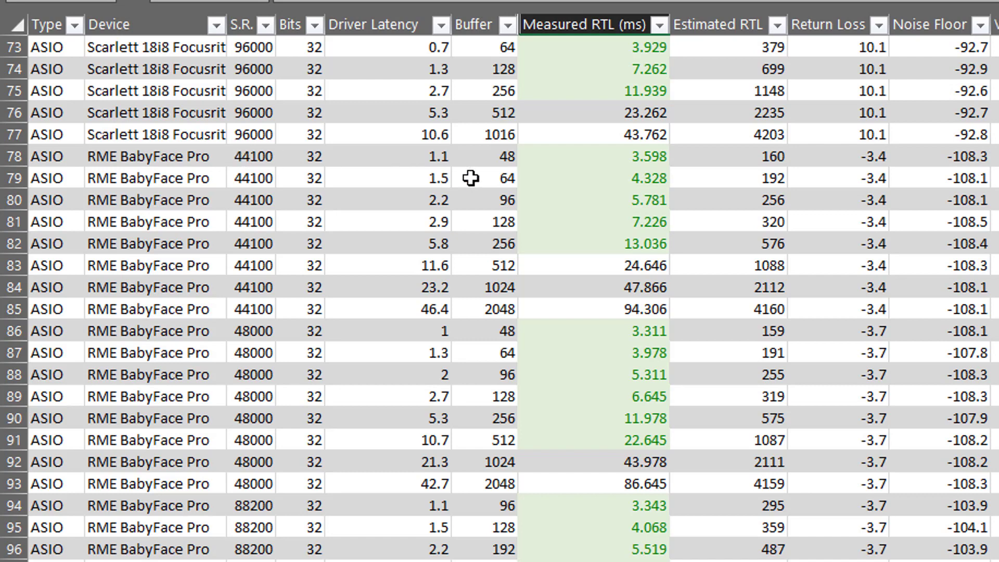
{"action": "mouse_move", "coordinate": [489, 310]}
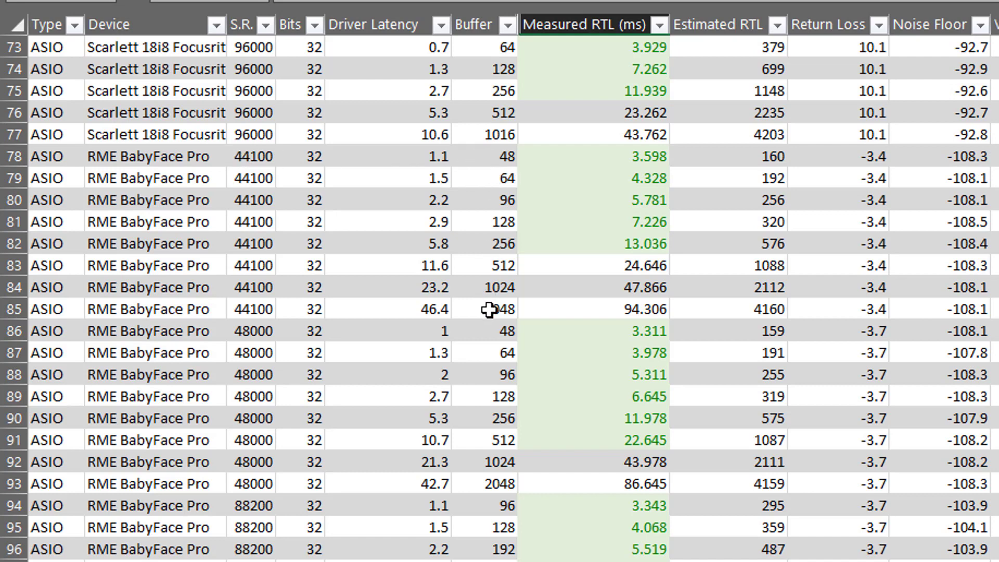
{"action": "mouse_move", "coordinate": [553, 153]}
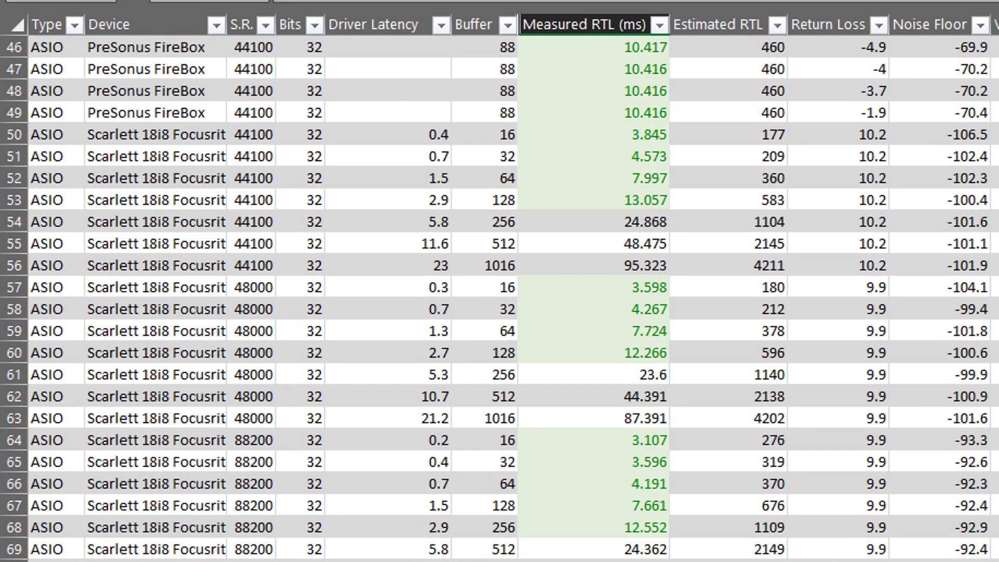
{"action": "scroll", "scroll_direction": "up", "scroll_amount": 3}
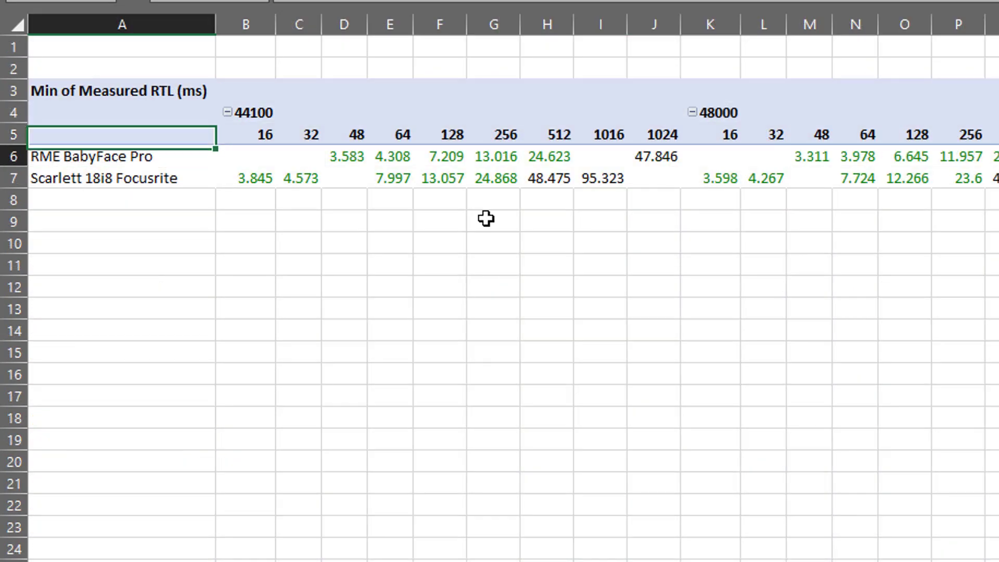
Compare the BabyFace Pro minimum RTL at 512 and 256 buffers across 44100 and 48000 with the empty Scarlett 48-buffer cell
{"action": "left_click", "coordinate": [123, 156]}
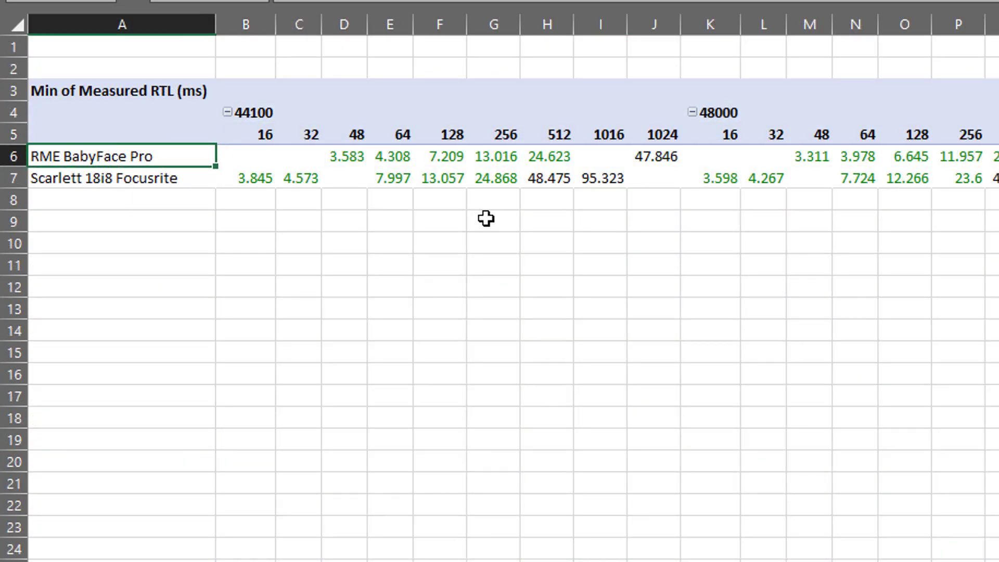
{"action": "left_click", "coordinate": [343, 178]}
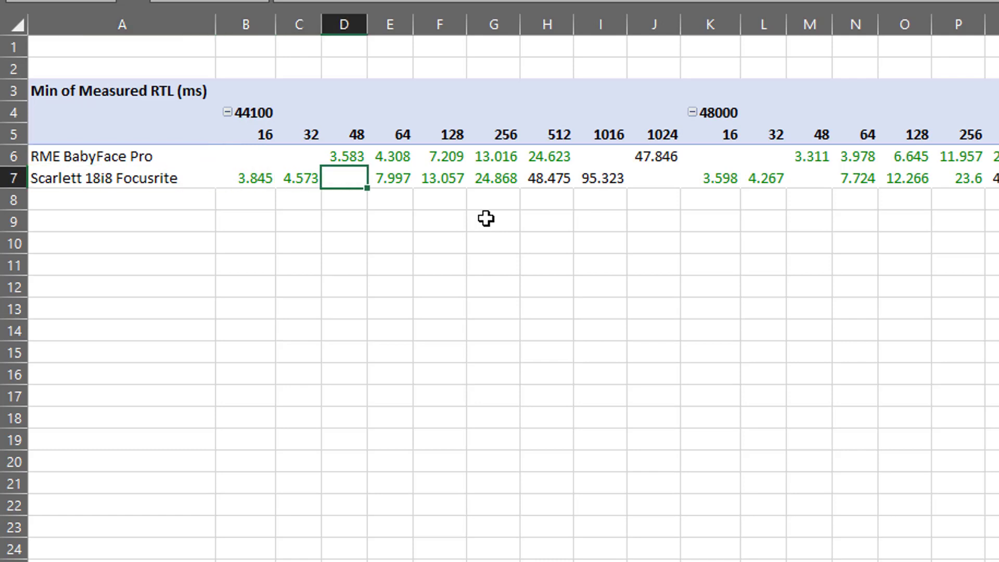
{"action": "left_click", "coordinate": [492, 178]}
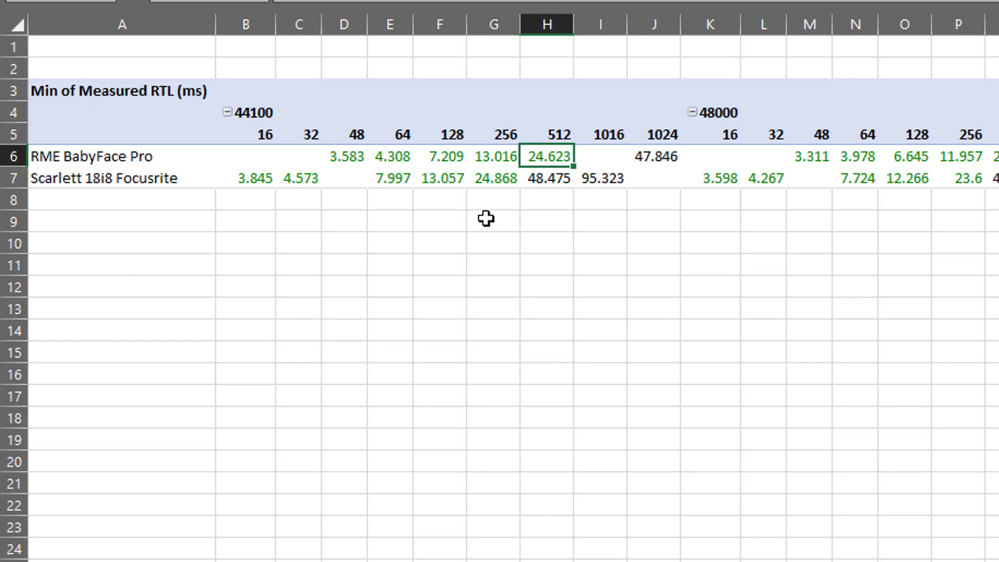
{"action": "left_click", "coordinate": [599, 156]}
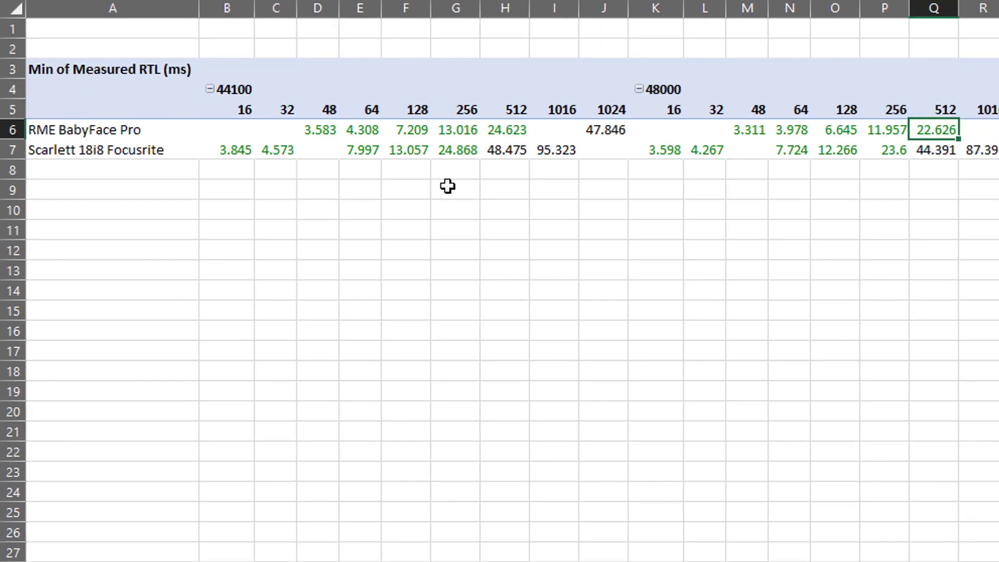
{"action": "scroll", "scroll_direction": "down", "scroll_amount": 3}
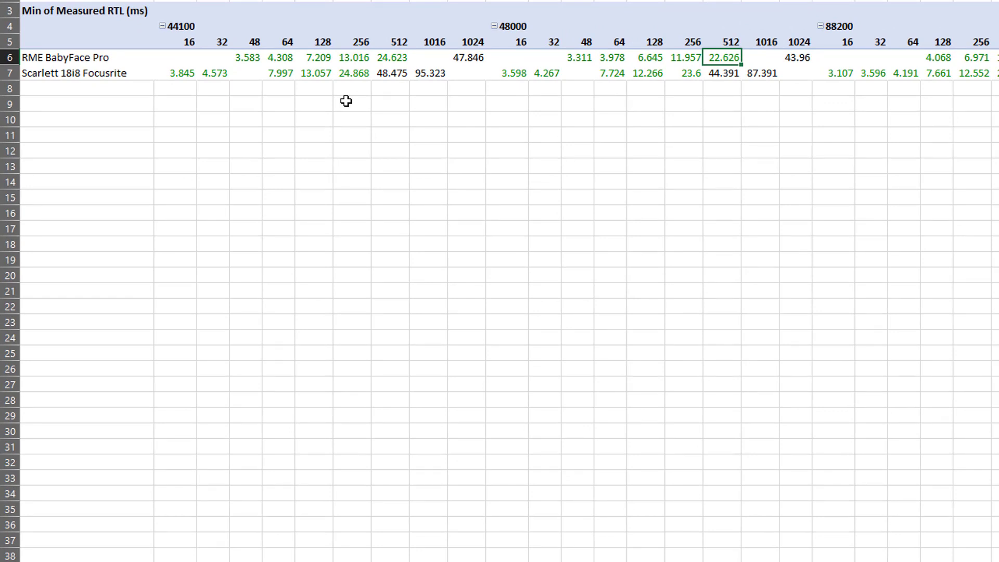
{"action": "left_click", "coordinate": [686, 58]}
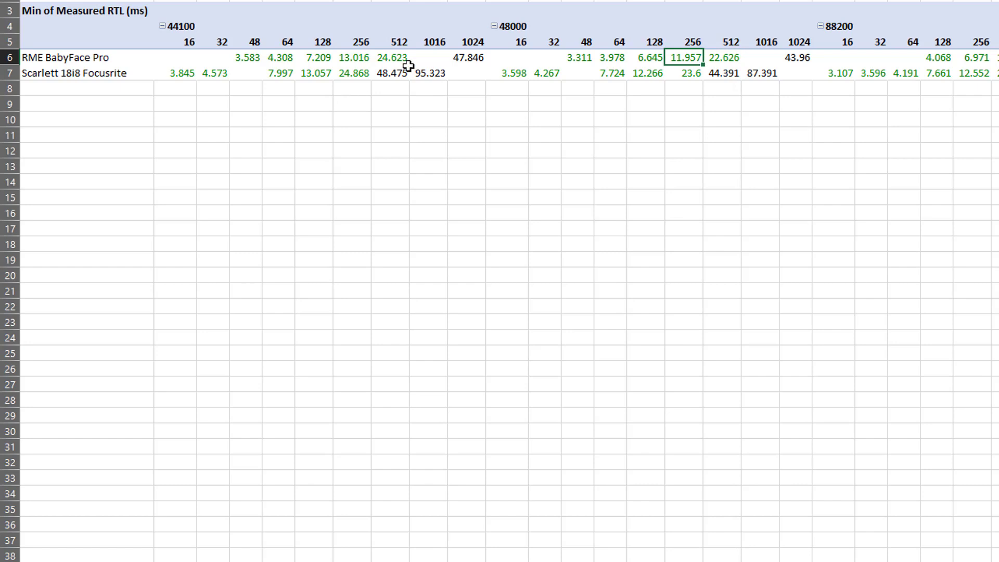
{"action": "mouse_move", "coordinate": [393, 73]}
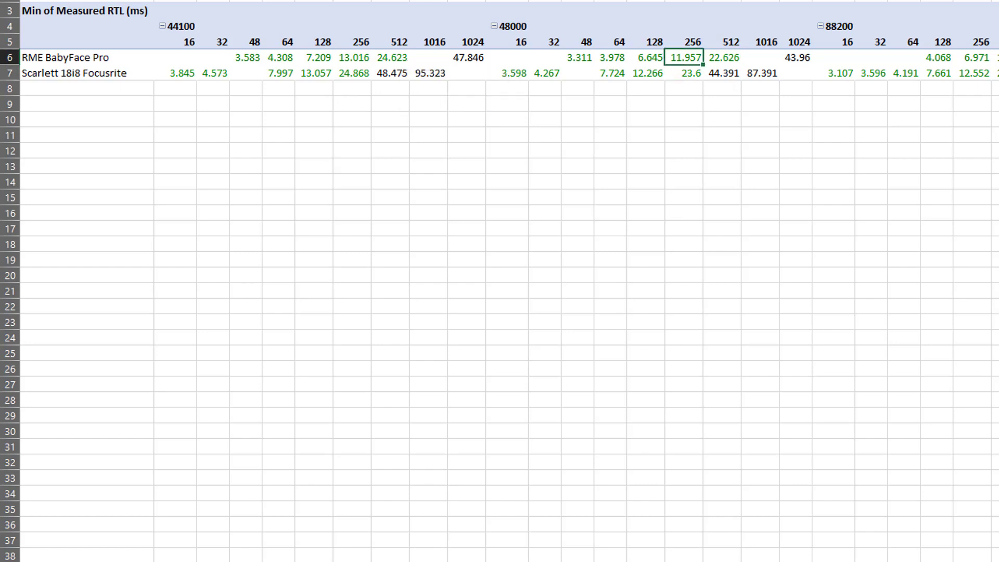
{"action": "mouse_move", "coordinate": [368, 73]}
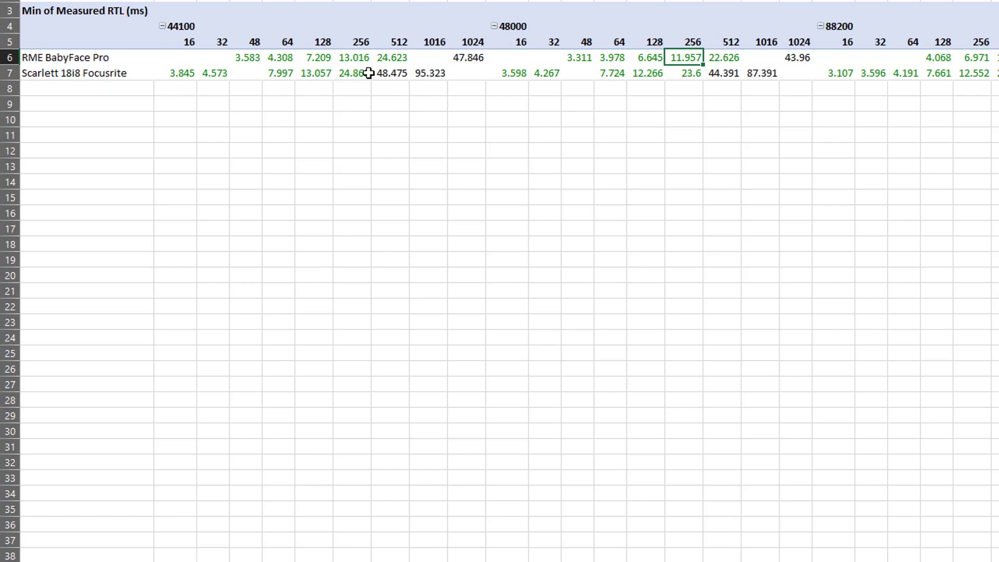
{"action": "mouse_move", "coordinate": [558, 63]}
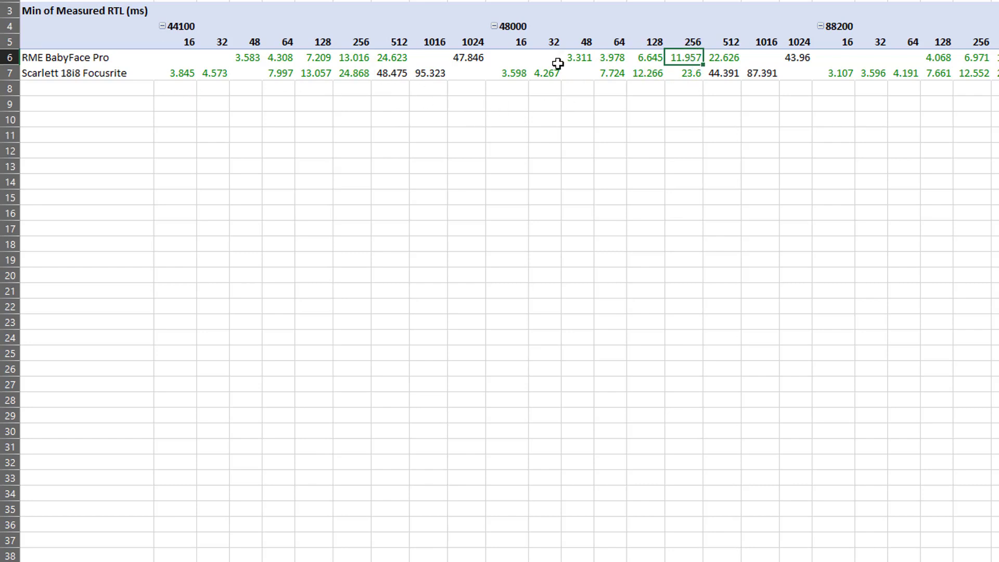
{"action": "mouse_move", "coordinate": [196, 42]}
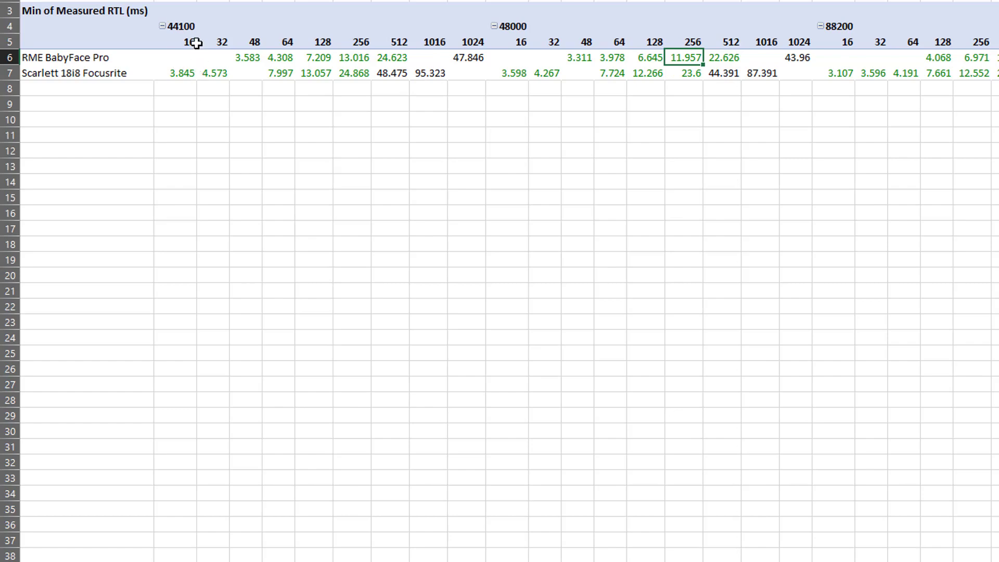
{"action": "mouse_move", "coordinate": [336, 71]}
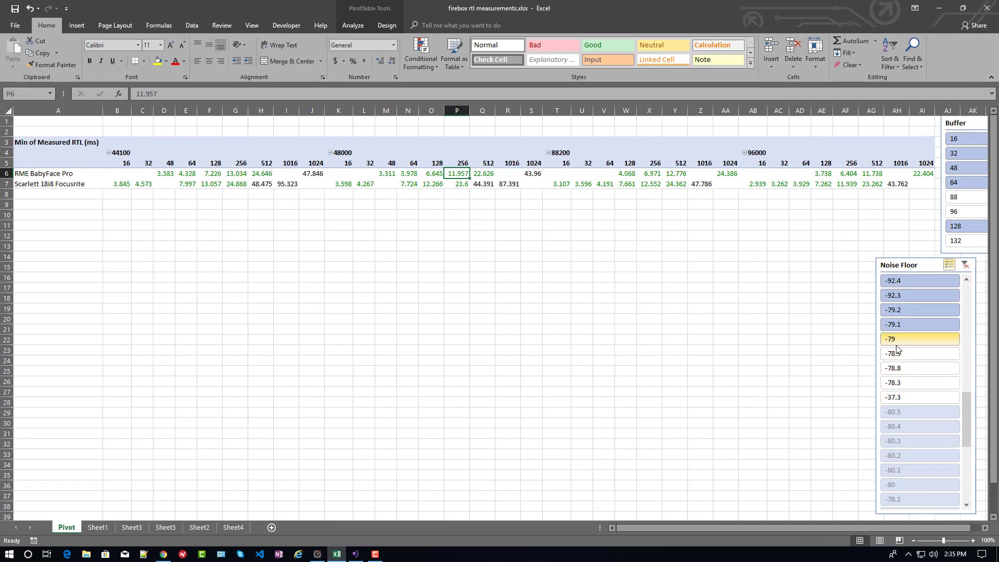
Filter the pivot with the Noise Floor slicer to the lowest readings such as -107.8
{"action": "left_click", "coordinate": [919, 323]}
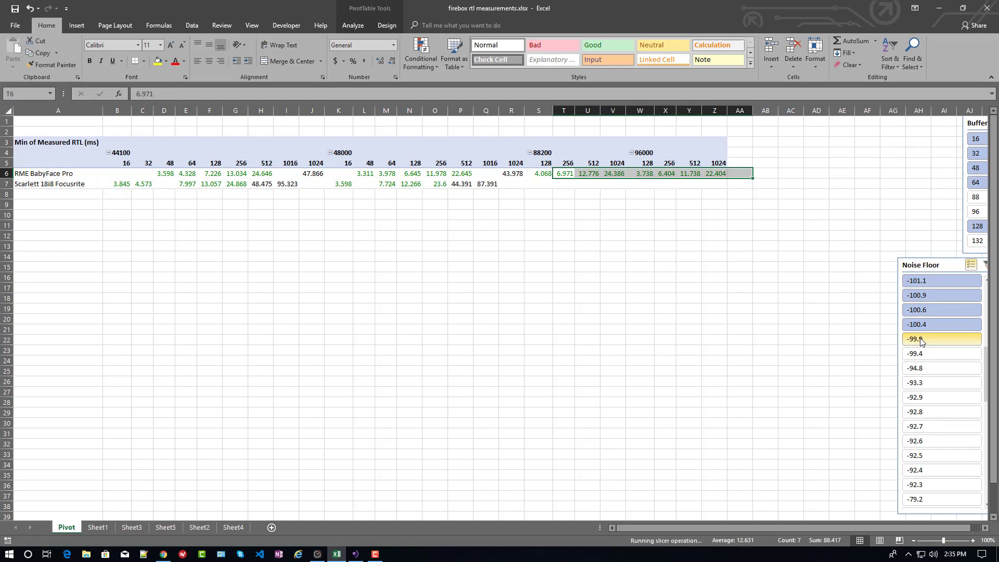
{"action": "left_click", "coordinate": [915, 324]}
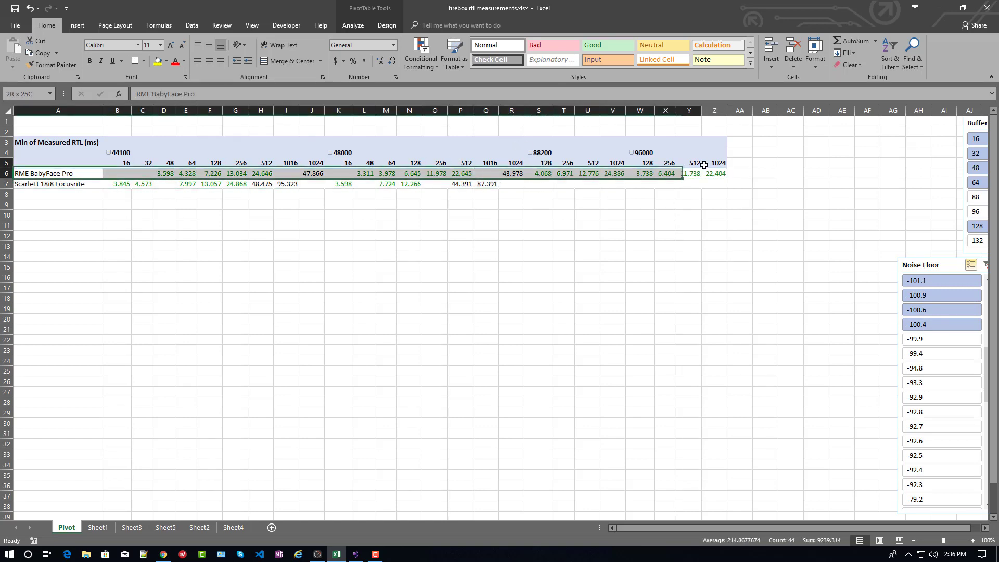
{"action": "left_click", "coordinate": [57, 173]}
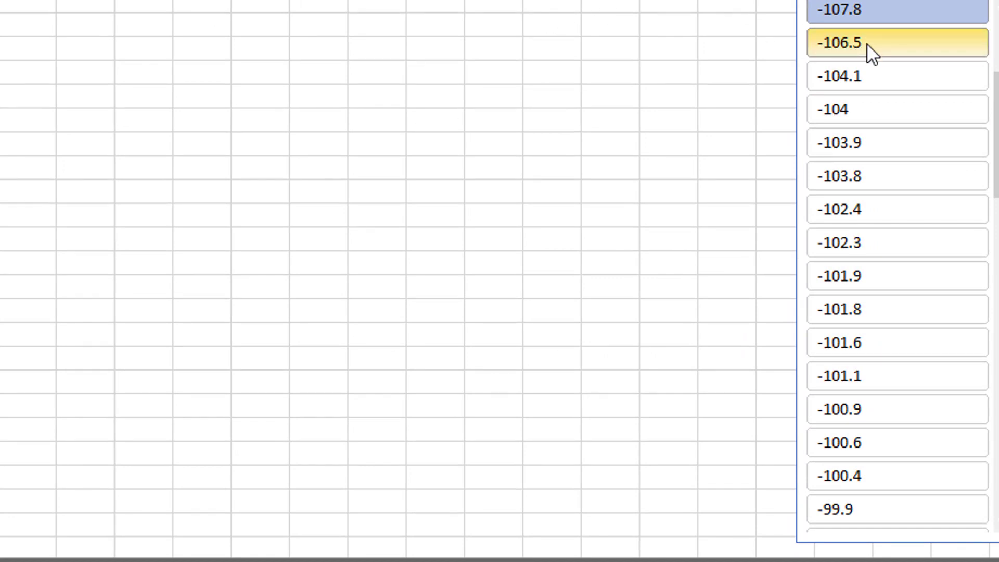
{"action": "mouse_move", "coordinate": [864, 54]}
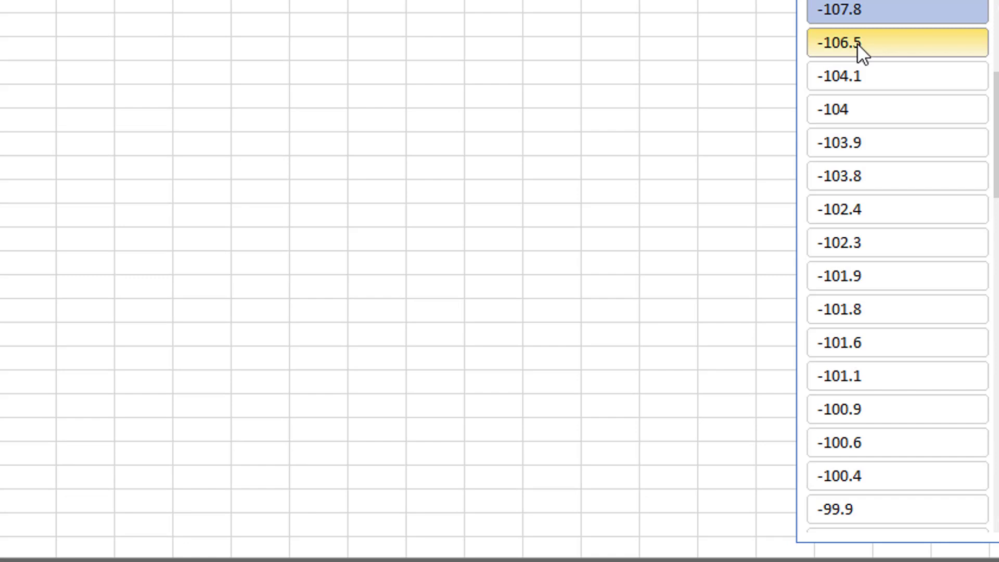
{"action": "mouse_move", "coordinate": [861, 54]}
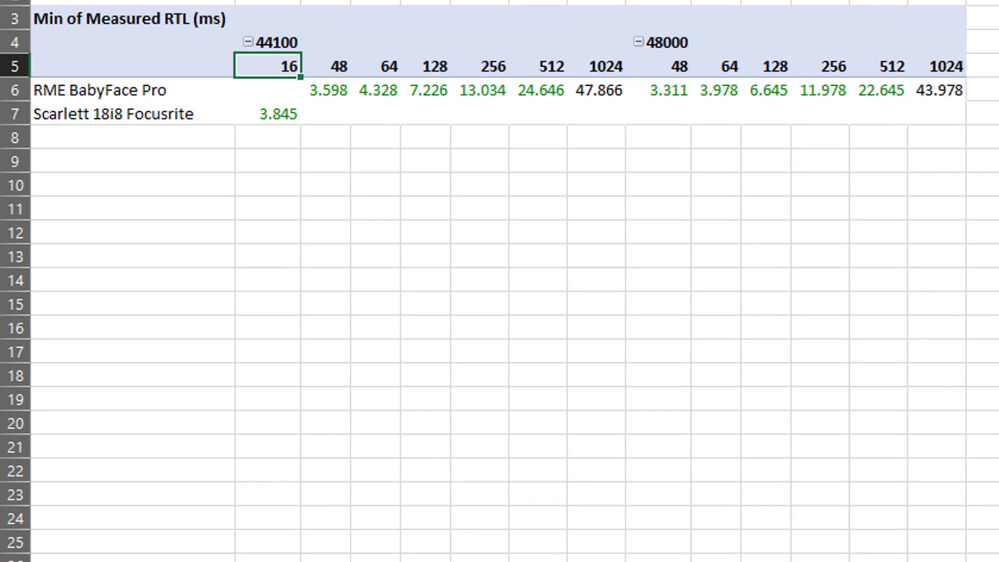
{"action": "mouse_move", "coordinate": [580, 463]}
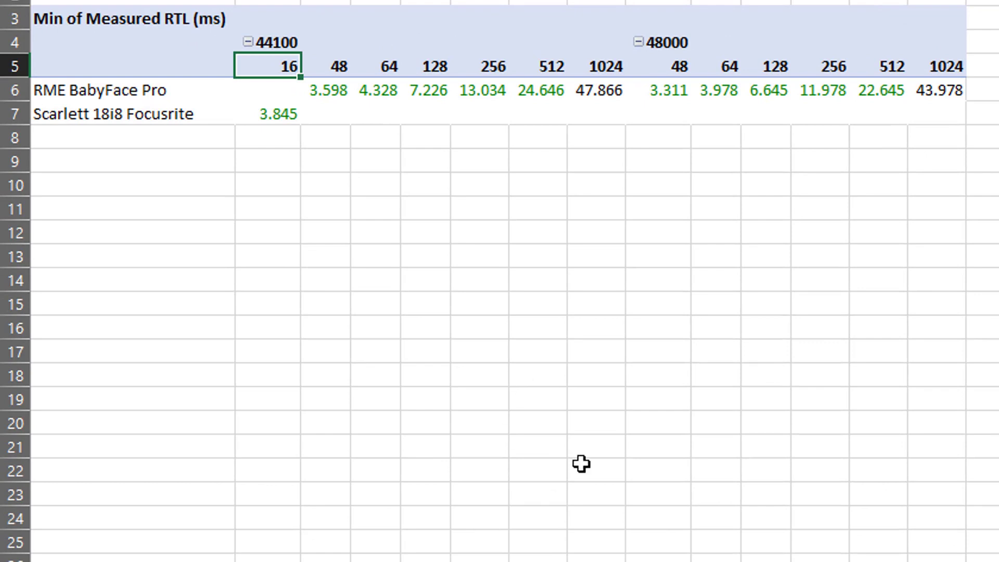
{"action": "mouse_move", "coordinate": [274, 114]}
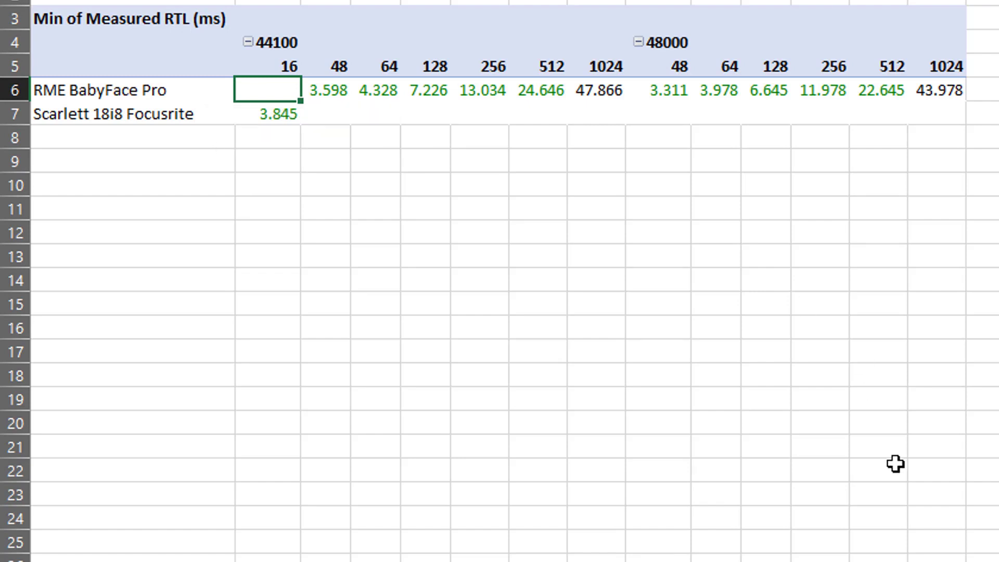
{"action": "mouse_move", "coordinate": [363, 134]}
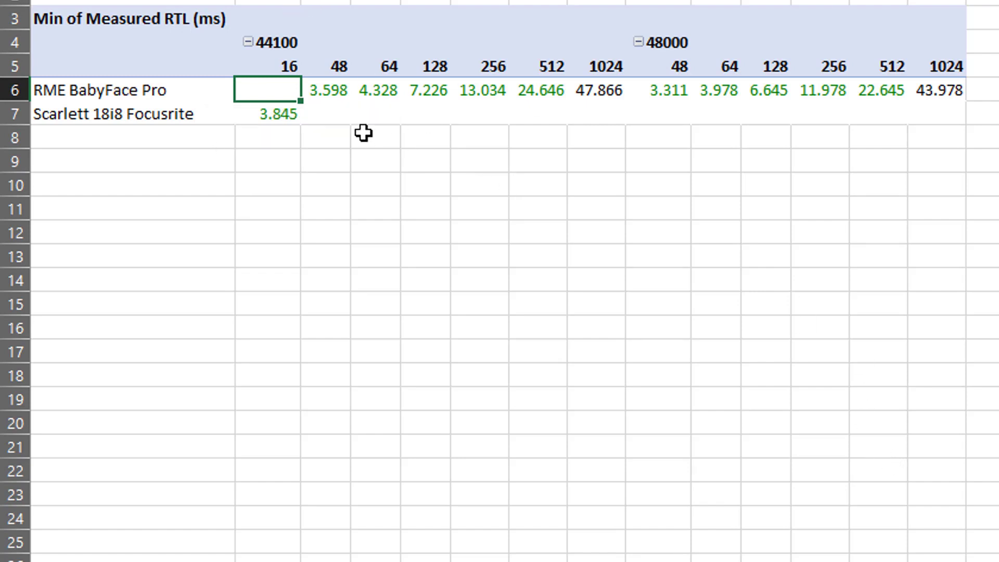
{"action": "left_click_drag", "start_coordinate": [337, 113], "coordinate": [940, 113]}
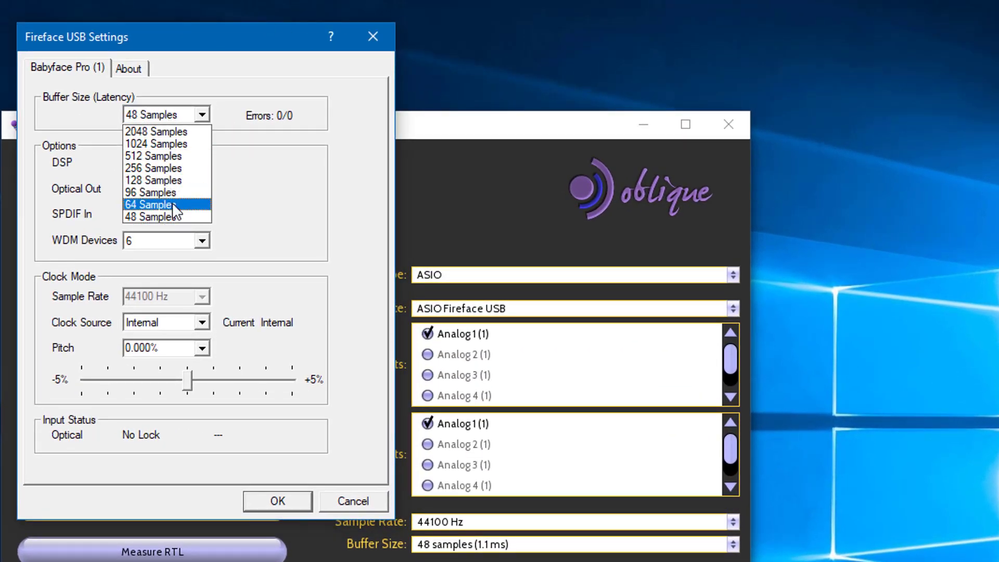
{"action": "mouse_move", "coordinate": [152, 217]}
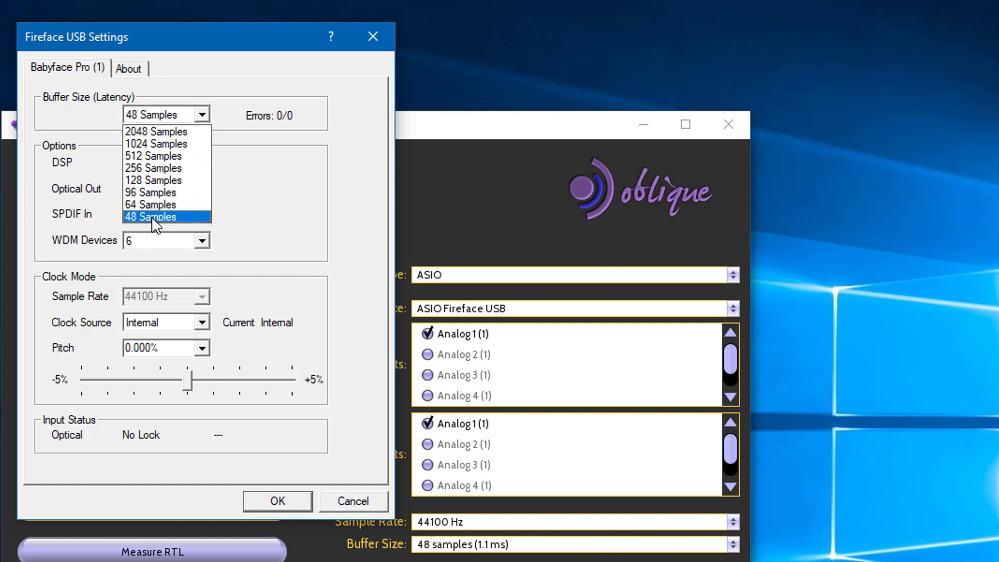
{"action": "mouse_move", "coordinate": [162, 131]}
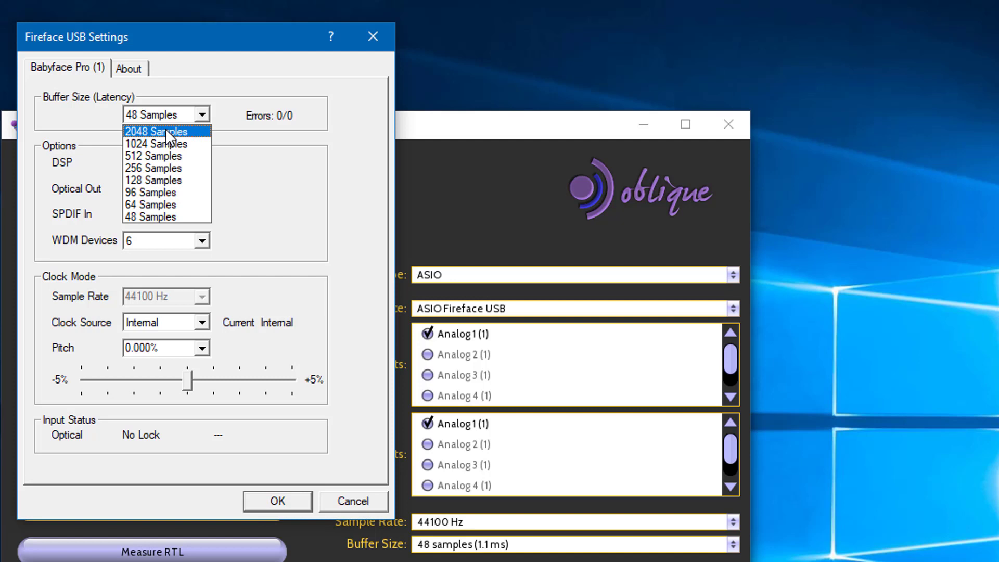
{"action": "mouse_move", "coordinate": [174, 137]}
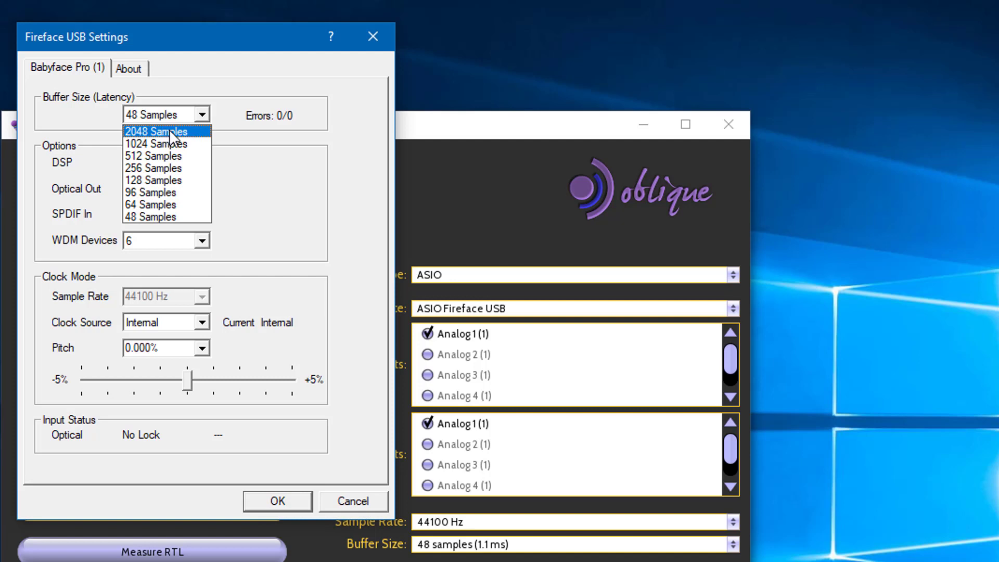
{"action": "mouse_move", "coordinate": [177, 217]}
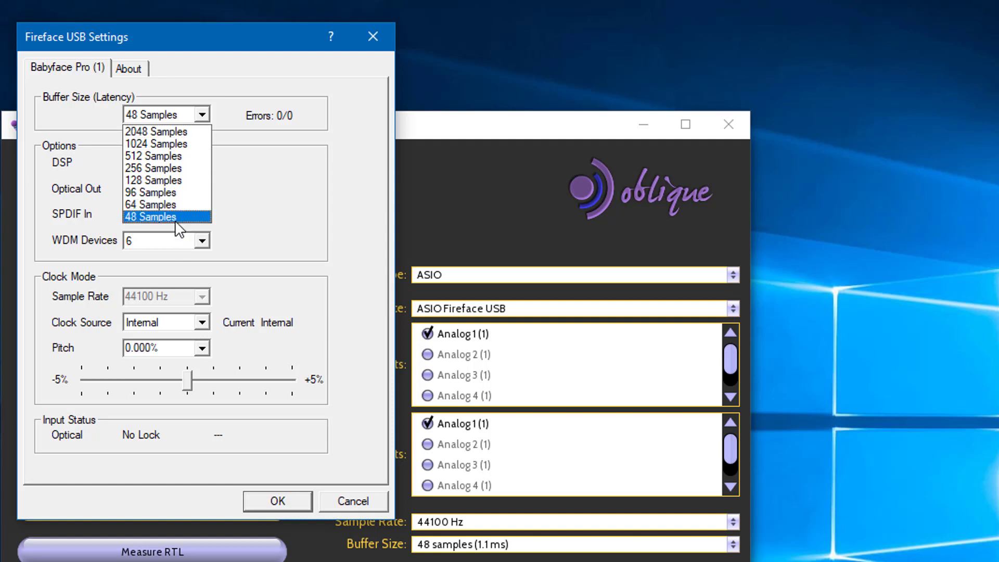
Review the Buffer Size options, keep 48 Samples and cancel the Fireface USB Settings dialog
{"action": "left_click", "coordinate": [148, 217]}
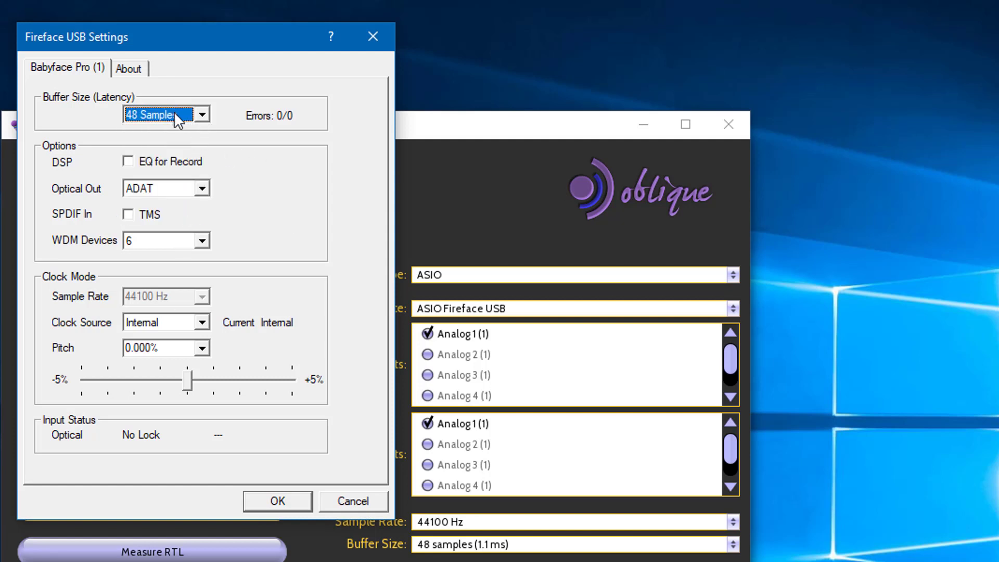
{"action": "left_click", "coordinate": [201, 114]}
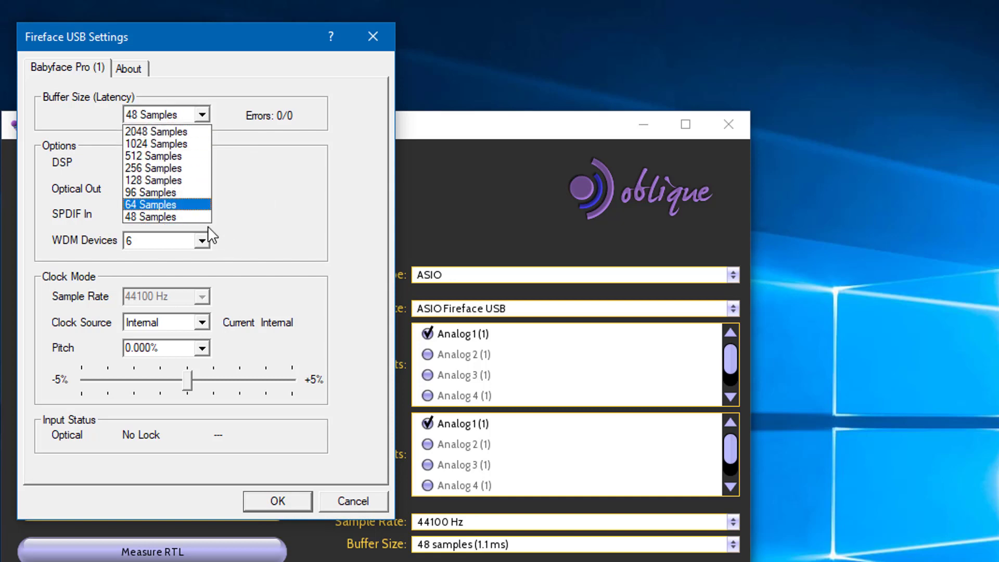
{"action": "left_click", "coordinate": [150, 216]}
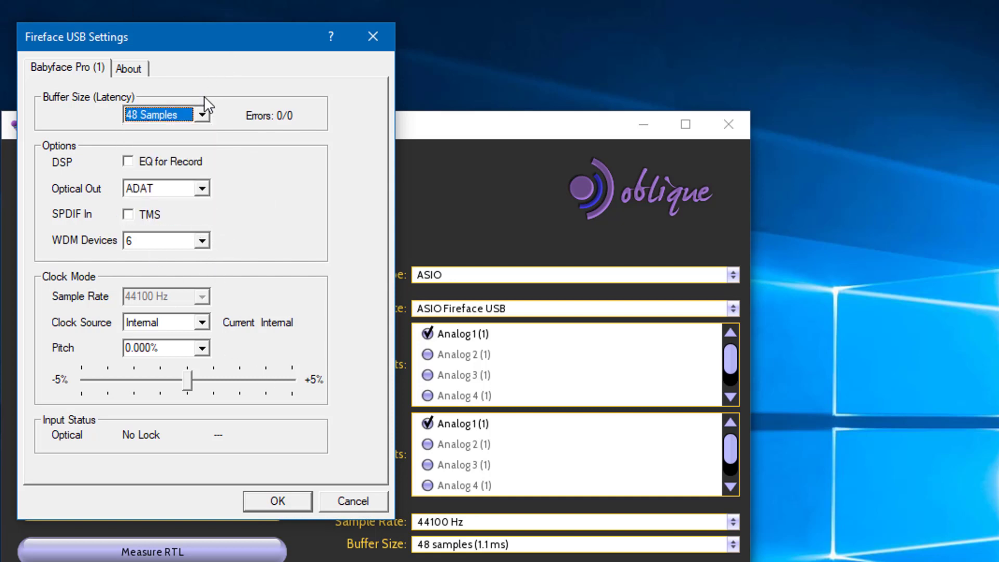
{"action": "left_click", "coordinate": [200, 115]}
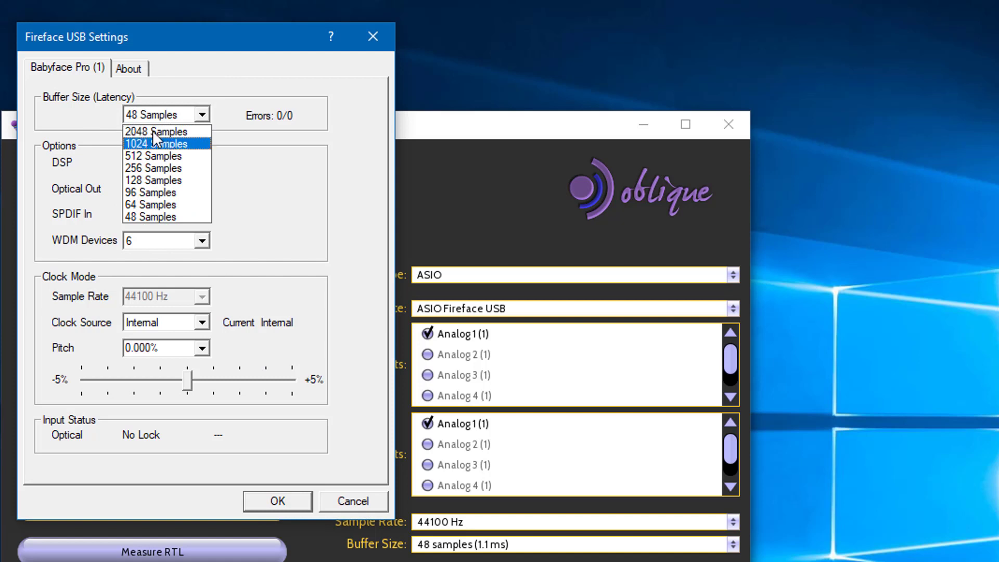
{"action": "mouse_move", "coordinate": [156, 131]}
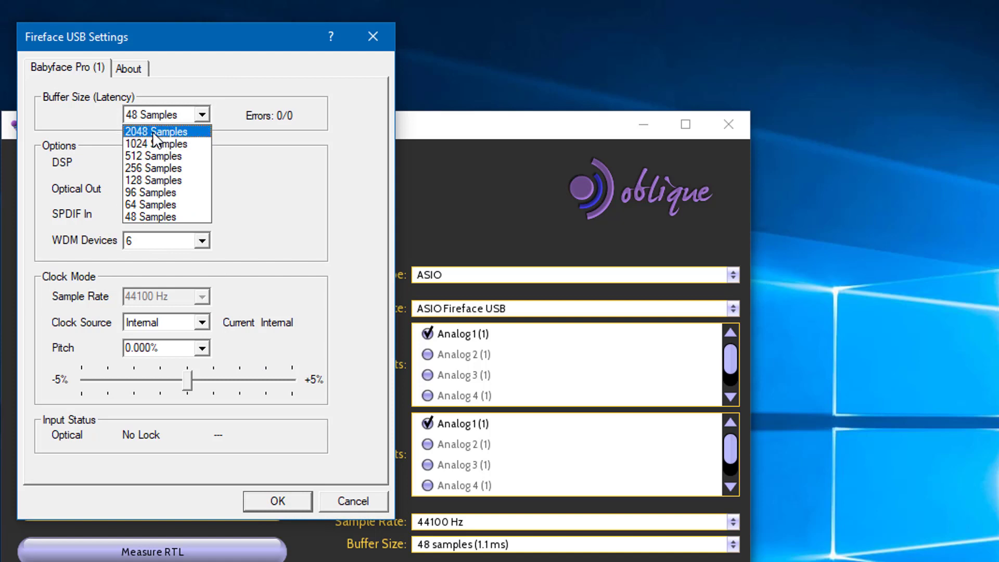
{"action": "left_click", "coordinate": [158, 114]}
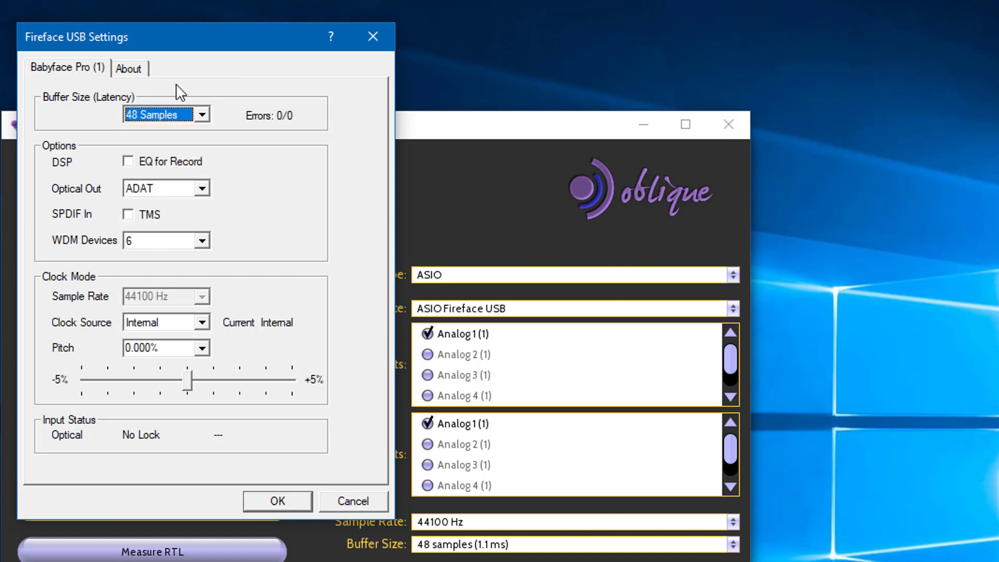
{"action": "mouse_move", "coordinate": [375, 426]}
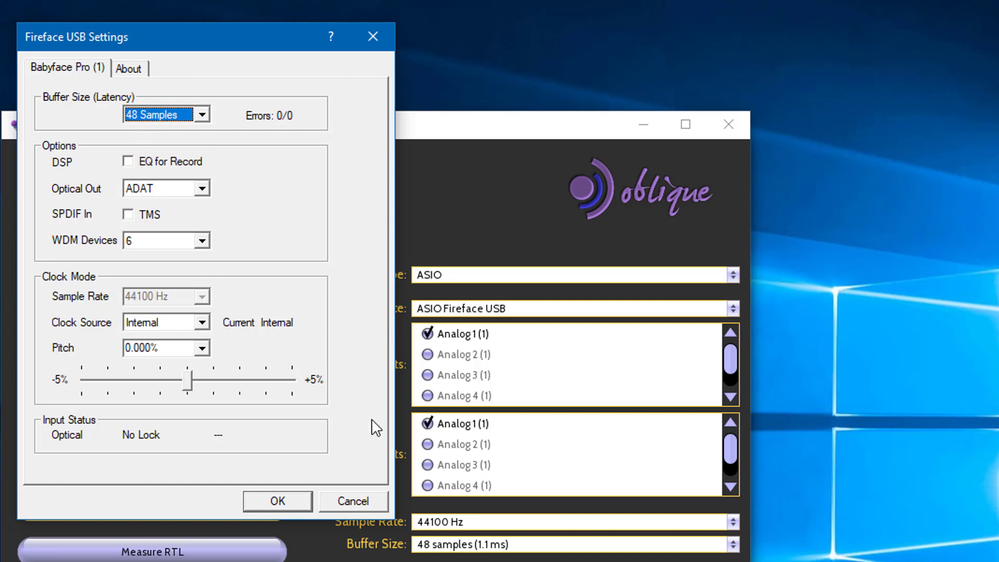
{"action": "mouse_move", "coordinate": [338, 538]}
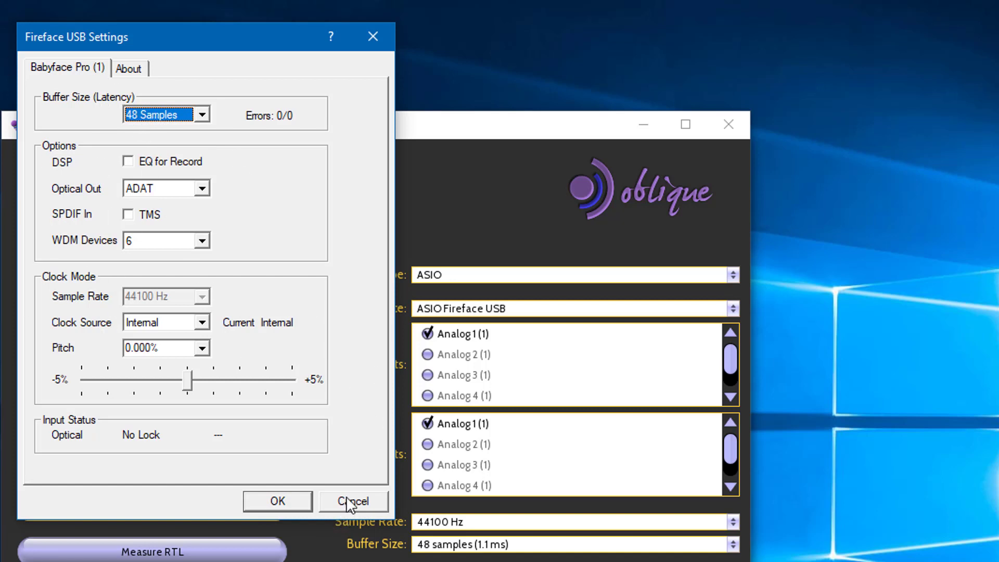
{"action": "left_click", "coordinate": [353, 500]}
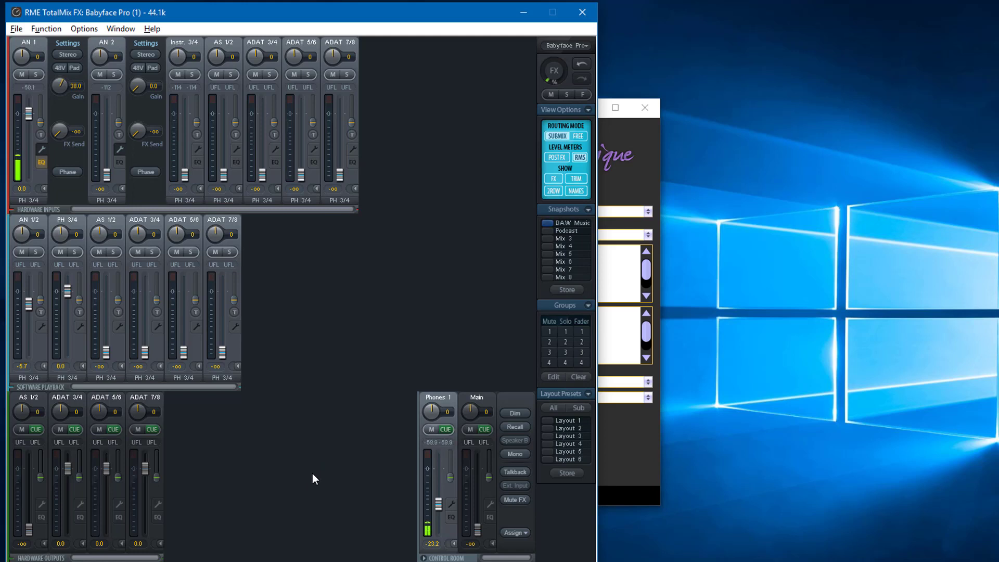
{"action": "mouse_move", "coordinate": [325, 499]}
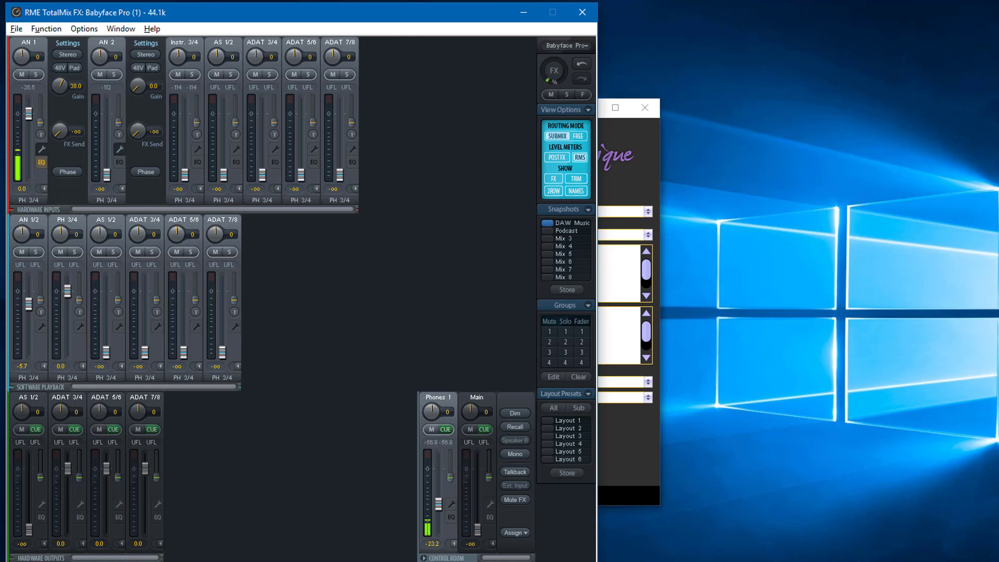
{"action": "mouse_move", "coordinate": [392, 413]}
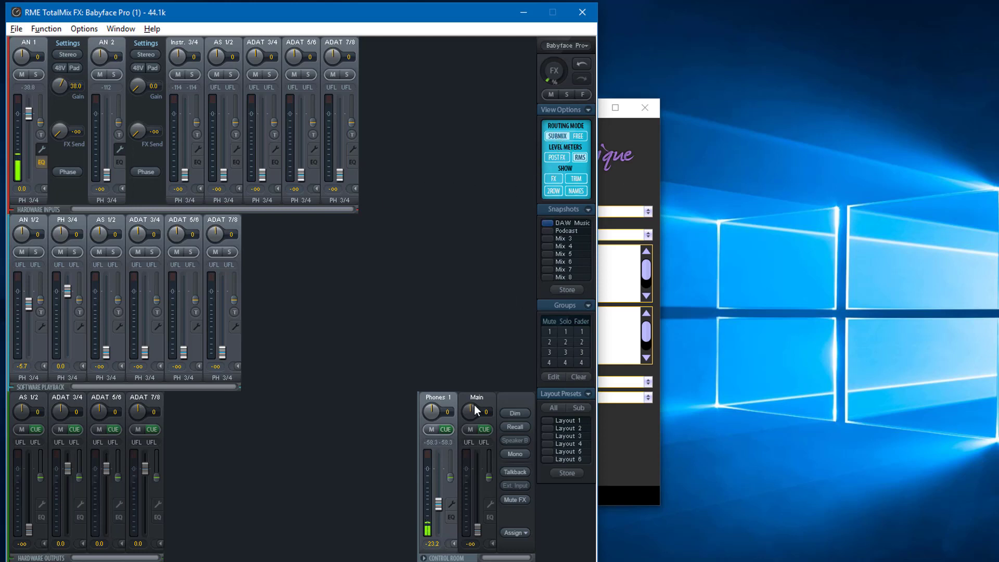
{"action": "left_click", "coordinate": [515, 531]}
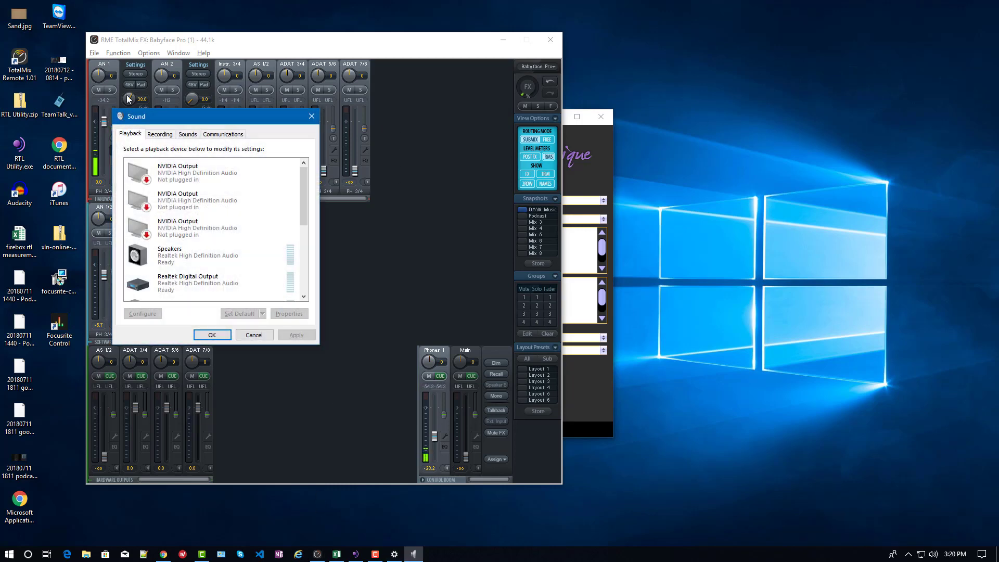
{"action": "mouse_move", "coordinate": [195, 117]}
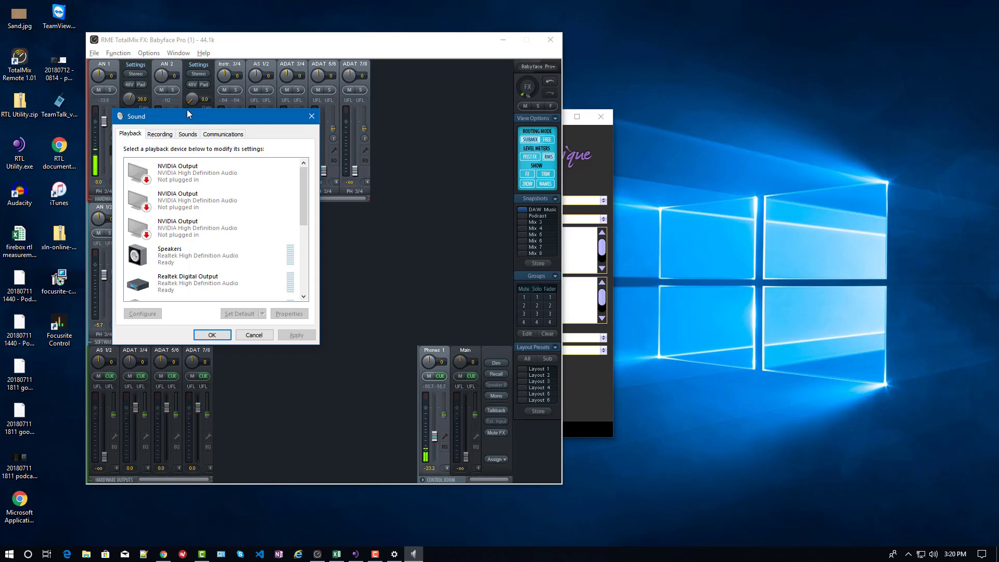
{"action": "mouse_move", "coordinate": [192, 114]}
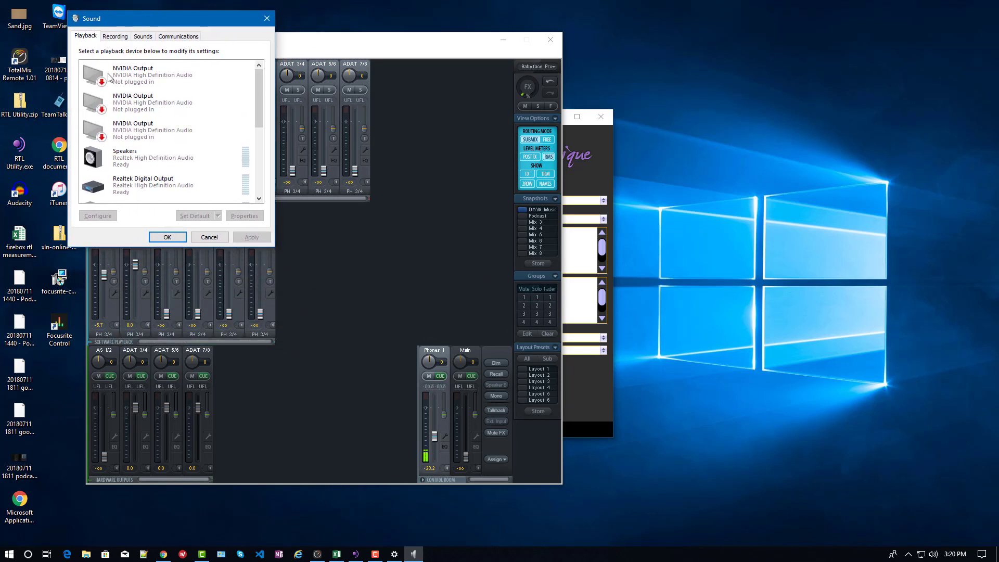
Select the Realtek Speakers and RME Babyface Pro playback devices, Analog (3+4) being default
{"action": "left_click", "coordinate": [153, 157]}
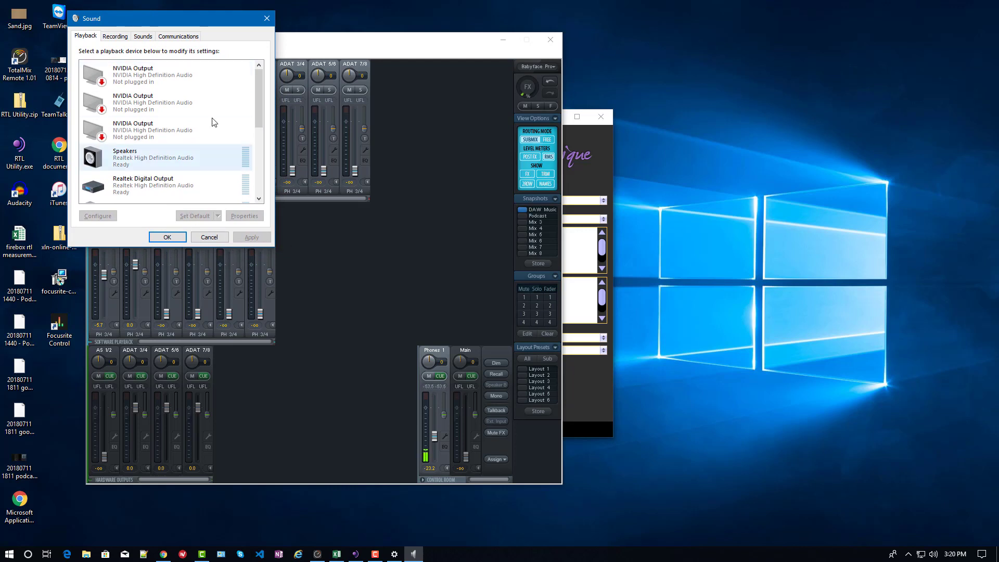
{"action": "left_click", "coordinate": [166, 129]}
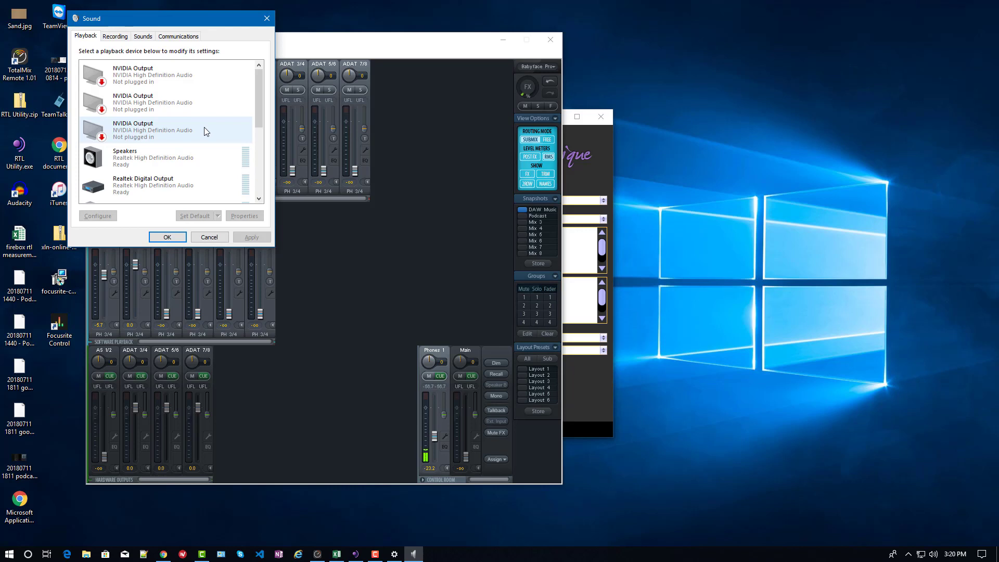
{"action": "left_click", "coordinate": [159, 103]}
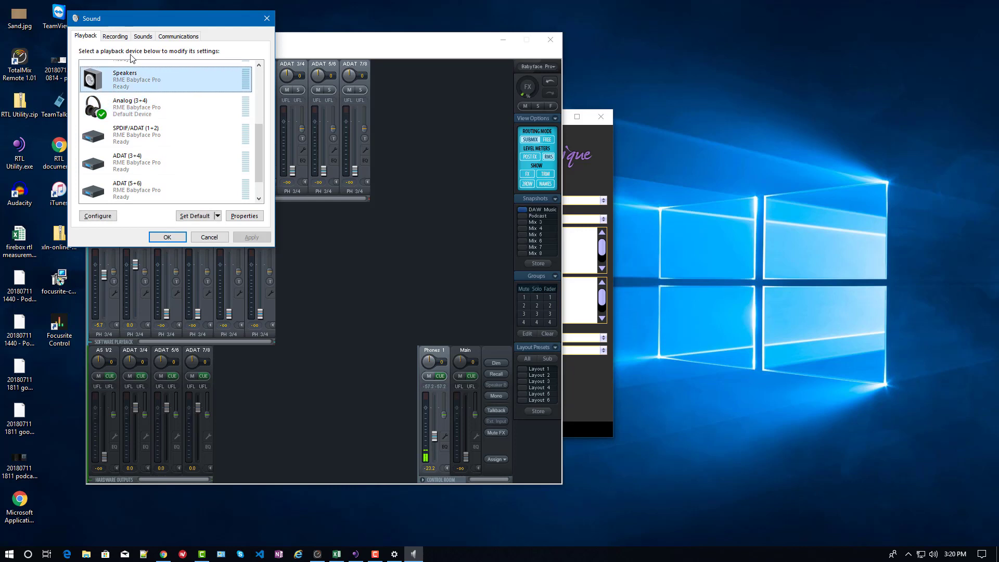
{"action": "left_click", "coordinate": [164, 190]}
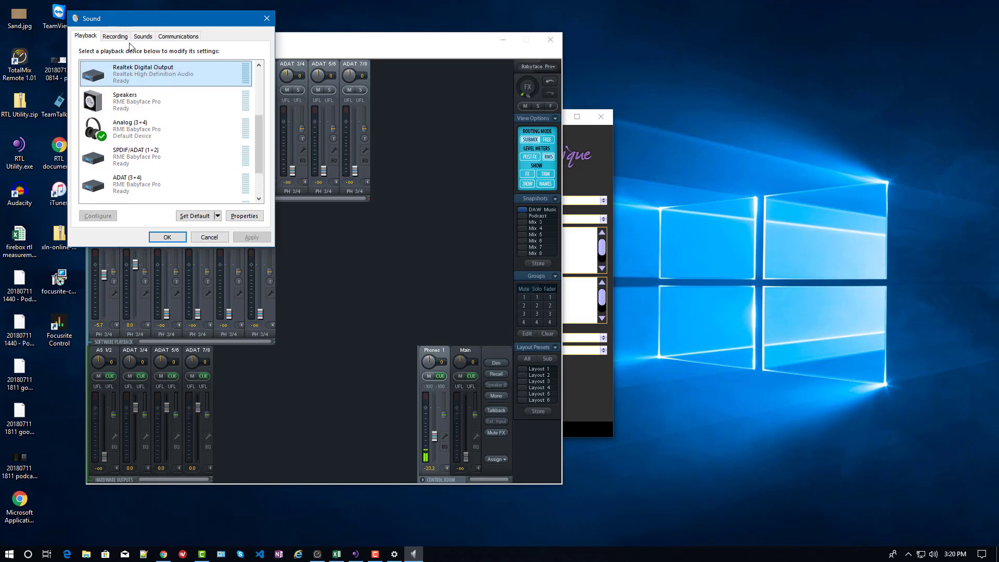
Show the Recording devices, selecting ADAT (3+4) and a Babyface Pro analog input
{"action": "left_click", "coordinate": [116, 35]}
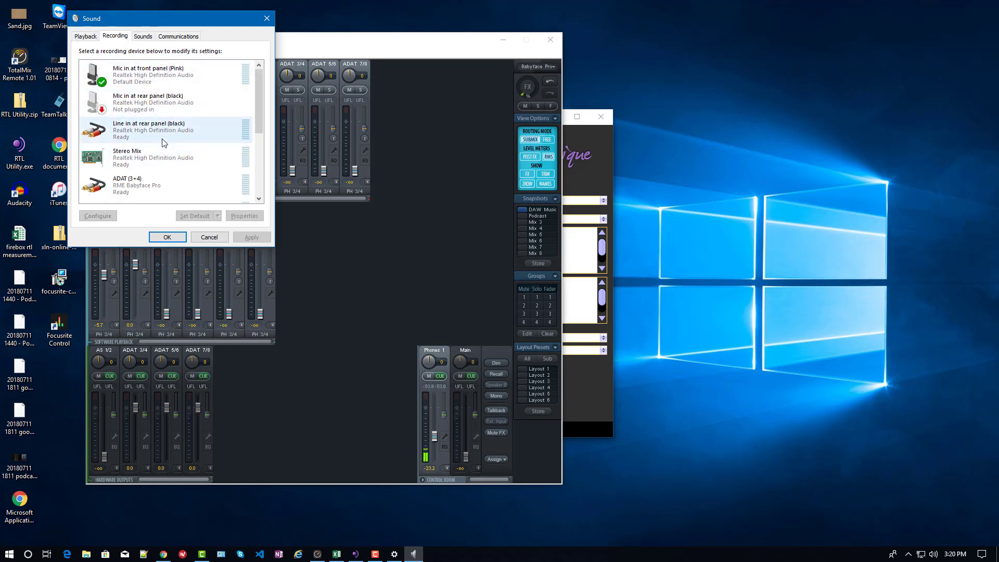
{"action": "left_click", "coordinate": [165, 181]}
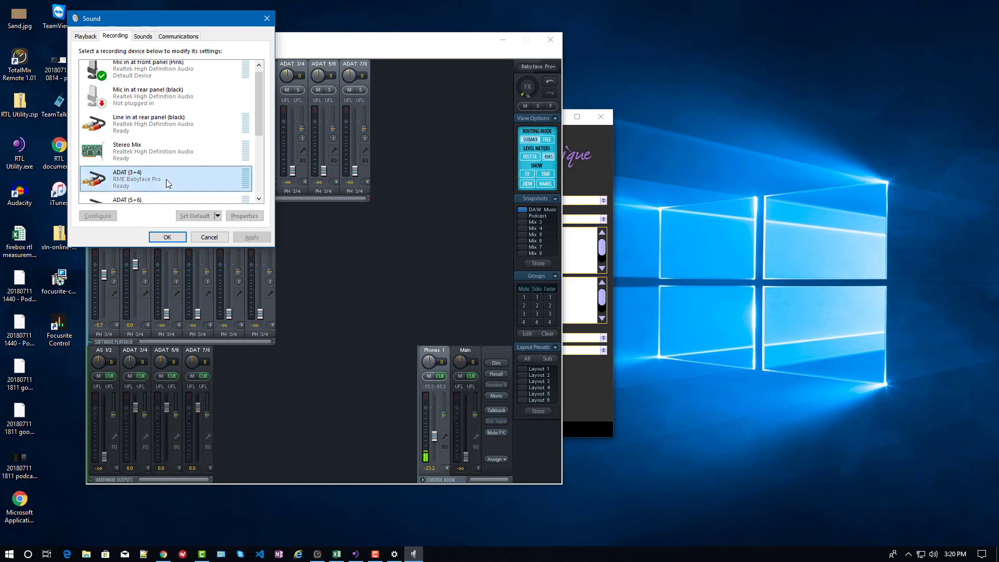
{"action": "scroll", "scroll_direction": "down", "scroll_amount": 3}
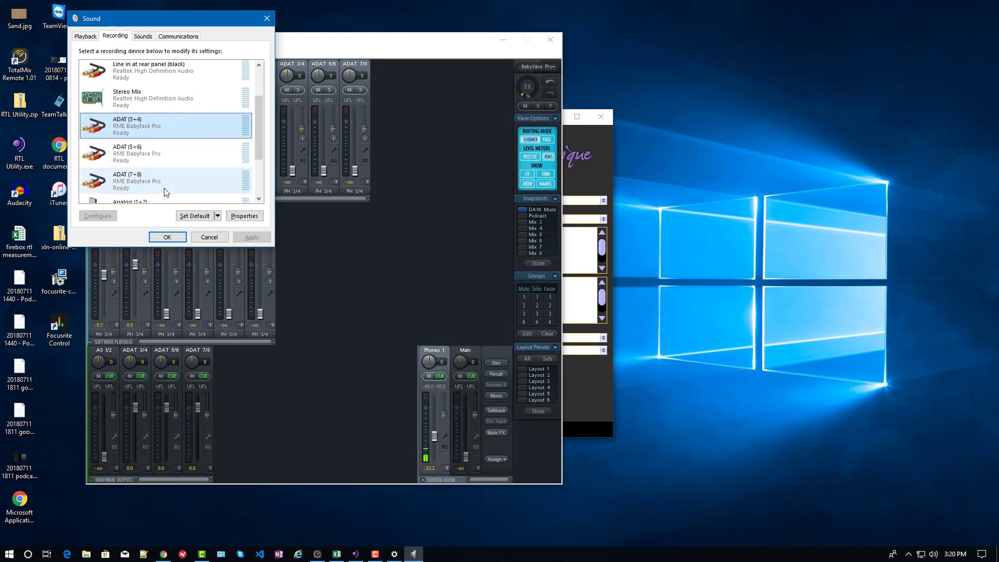
{"action": "scroll", "scroll_direction": "down", "scroll_amount": 3}
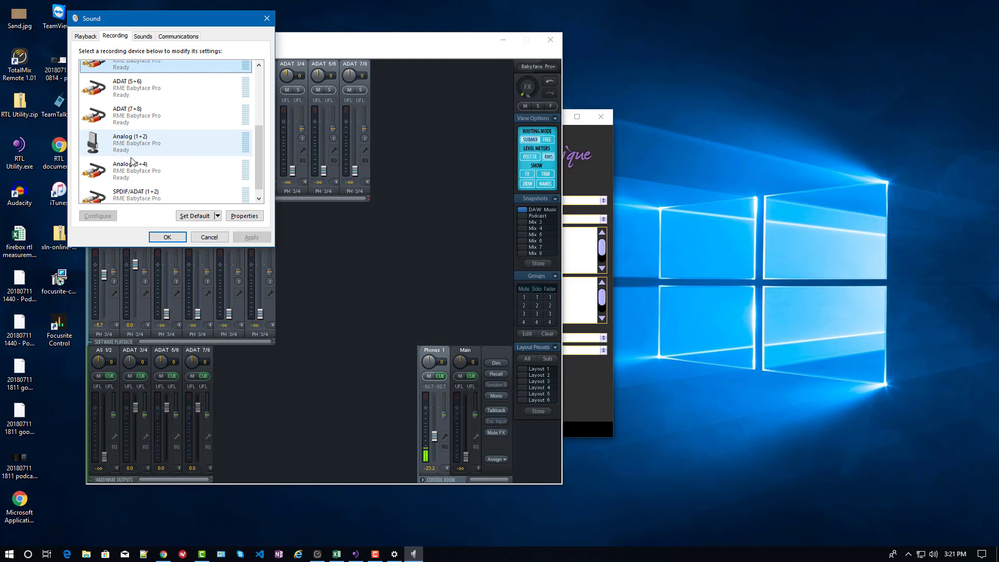
{"action": "left_click", "coordinate": [171, 170]}
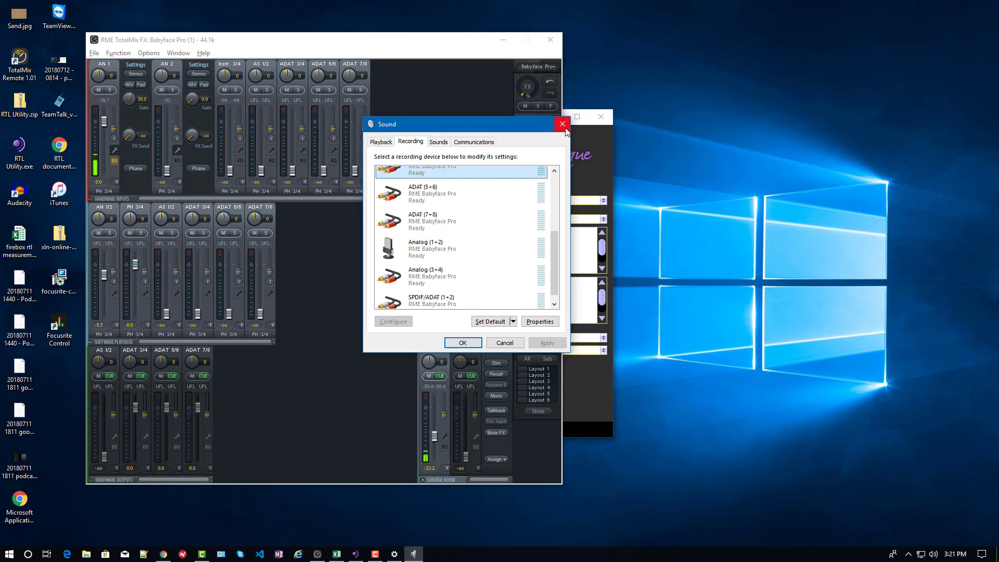
Close the Sound dialog and leave the Focusrite ASIO sample rate at 44.1 kHz, buffer 1024
{"action": "left_click", "coordinate": [561, 124]}
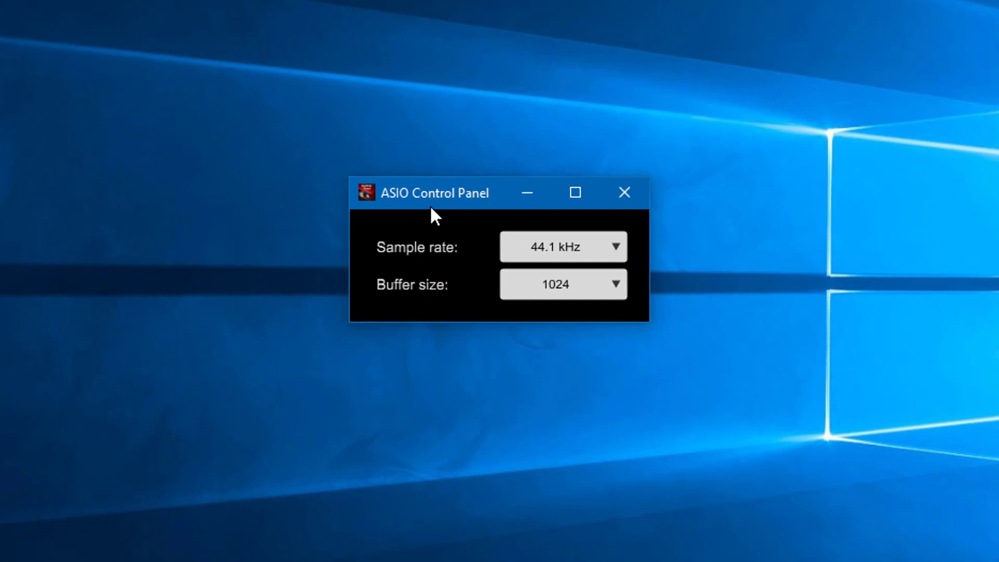
{"action": "mouse_move", "coordinate": [521, 249]}
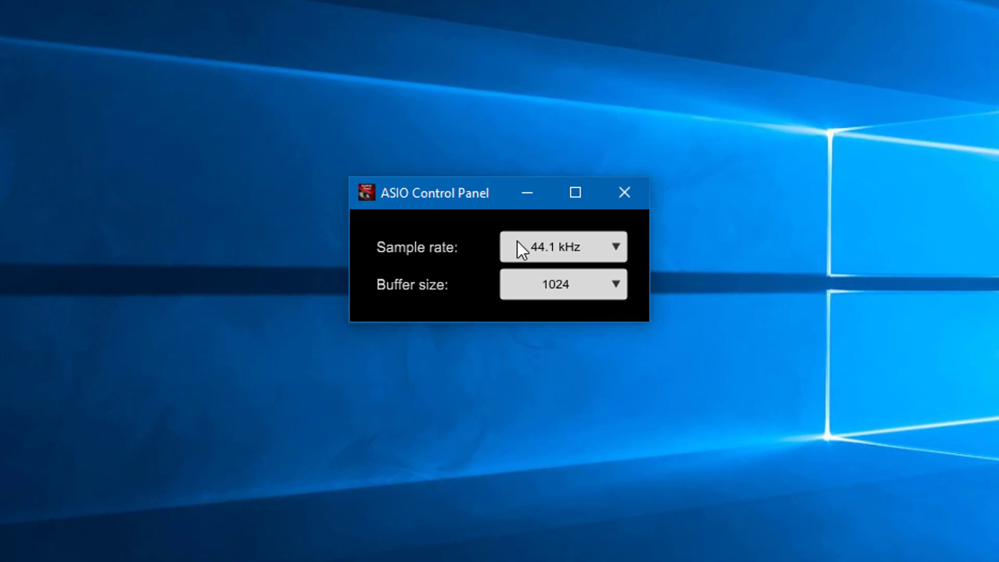
{"action": "mouse_move", "coordinate": [515, 278]}
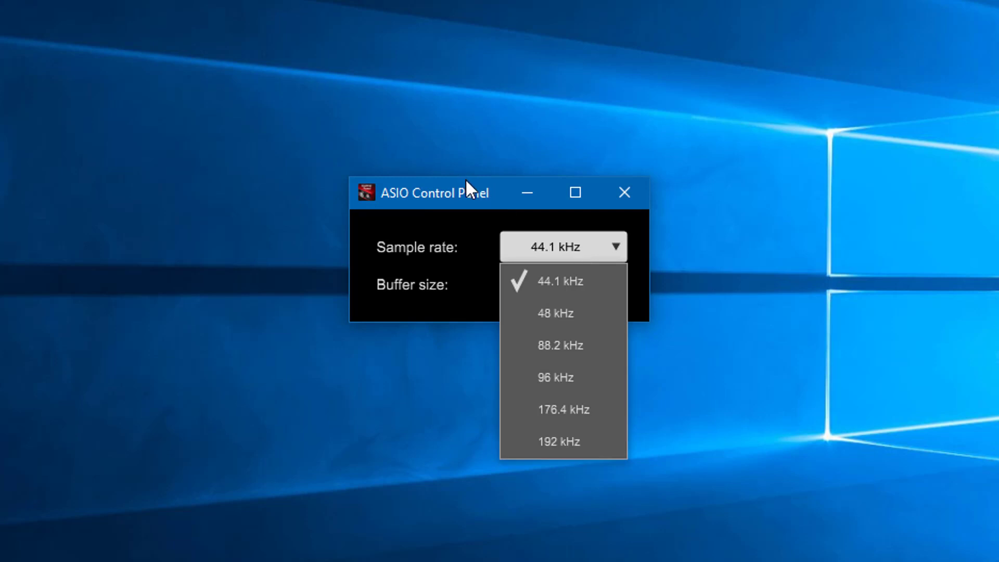
{"action": "left_click", "coordinate": [563, 284]}
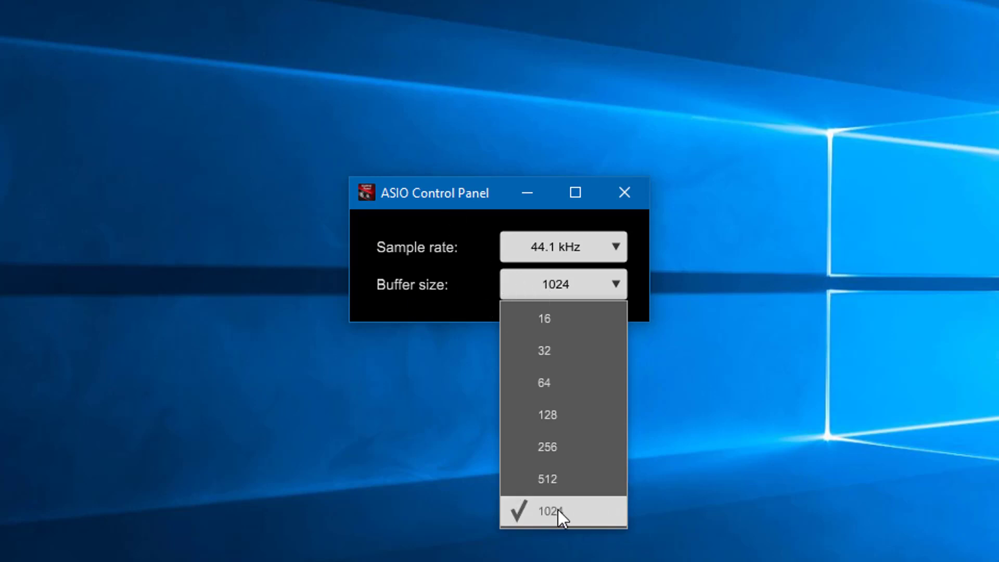
{"action": "mouse_move", "coordinate": [437, 207]}
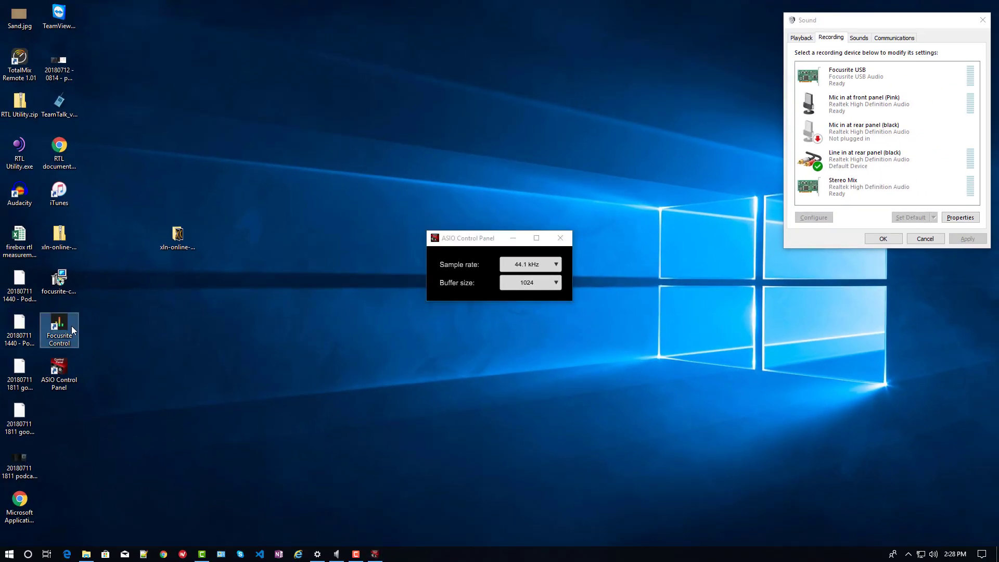
Launch Focusrite Control and dismiss the 'Scarlett 18i8 connected' welcome to reach Output Routing
{"action": "double_click", "coordinate": [58, 330]}
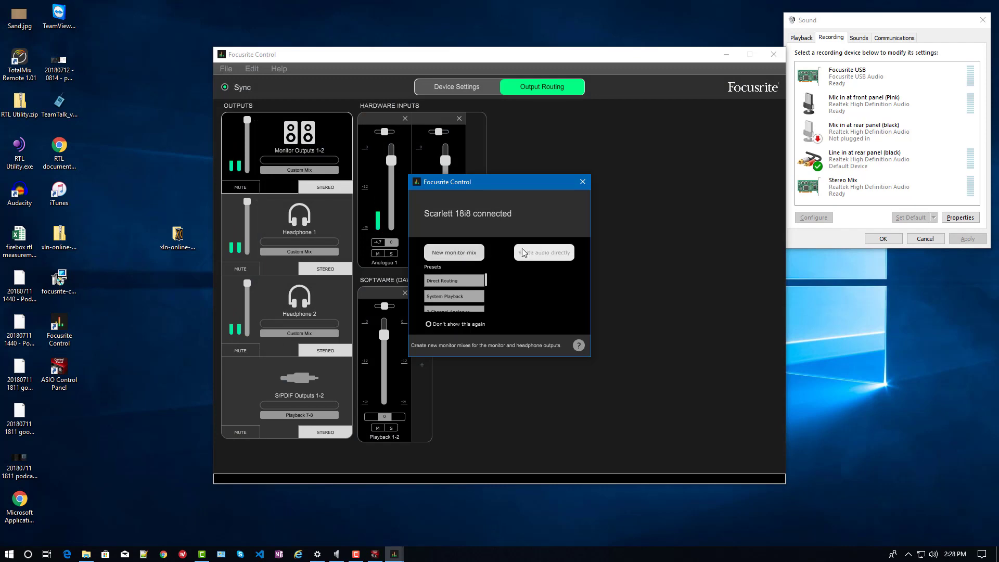
{"action": "left_click", "coordinate": [544, 252]}
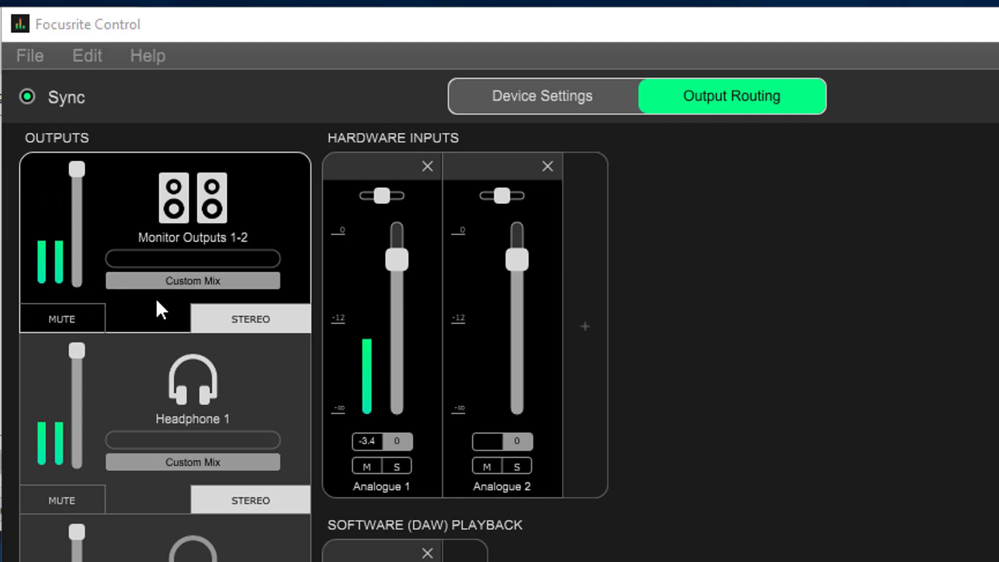
{"action": "mouse_move", "coordinate": [195, 186]}
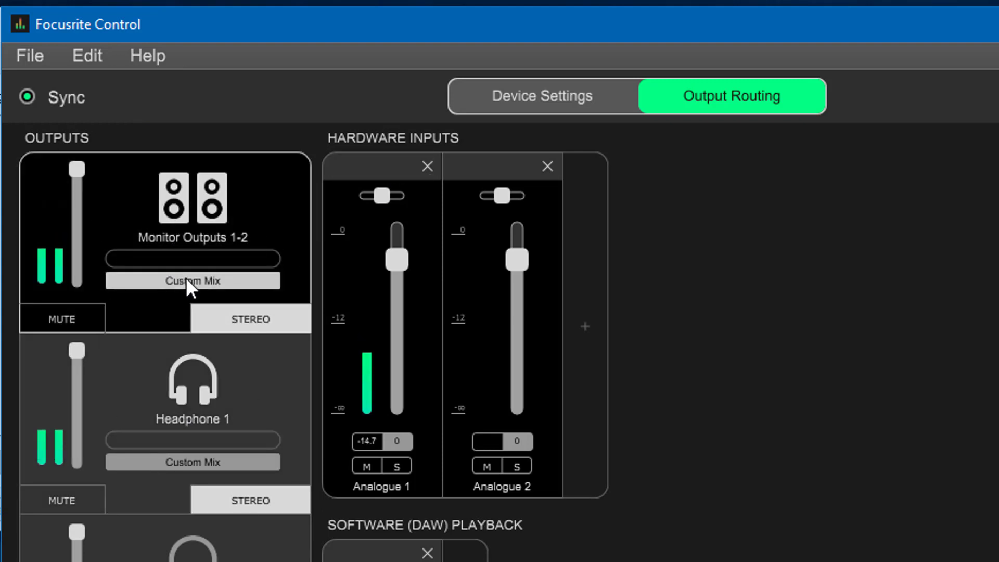
{"action": "left_click", "coordinate": [192, 280]}
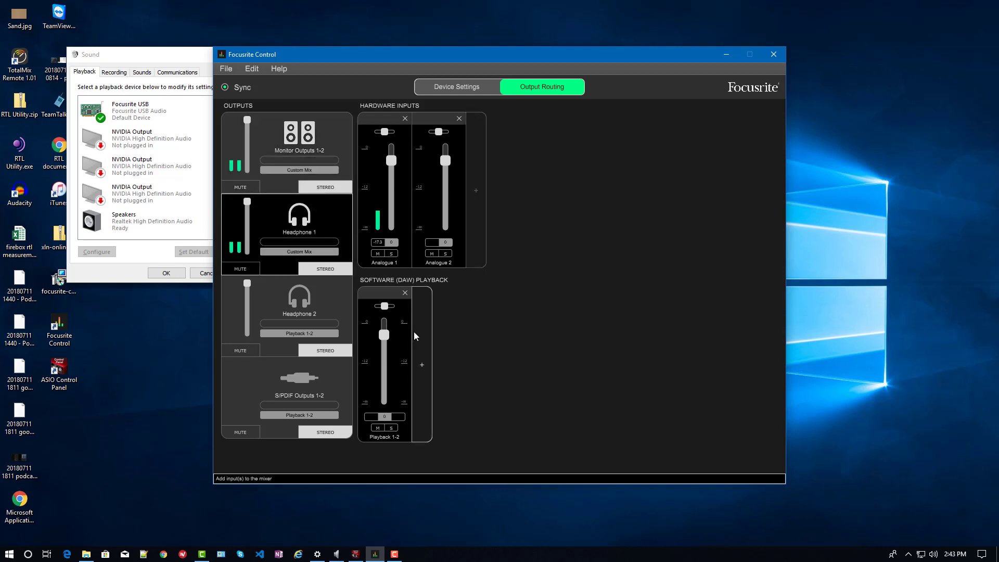
Add Software Playback 3-4, 5-6 and 7-8 to Headphone 1's mix beside Playback 1-2
{"action": "left_click", "coordinate": [422, 365]}
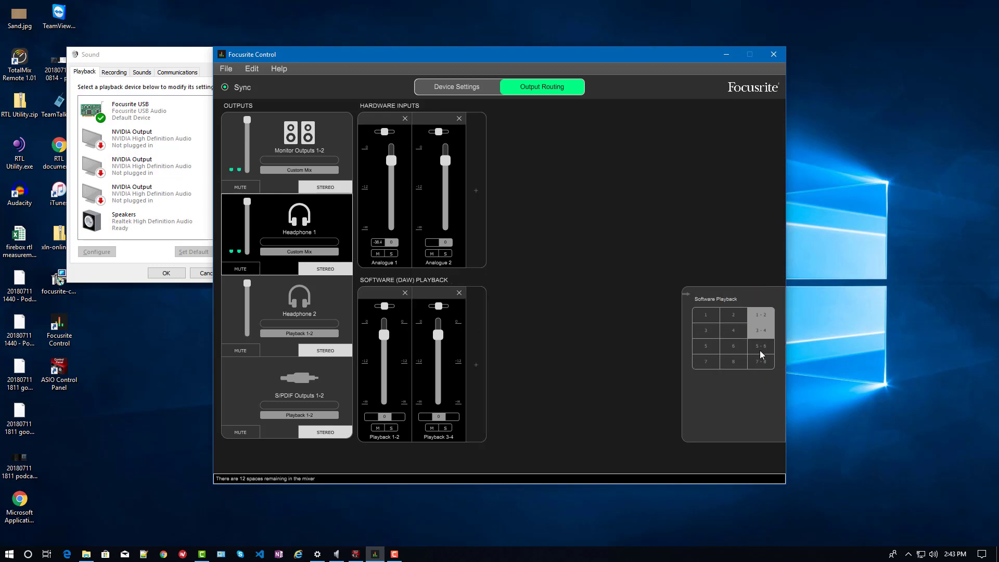
{"action": "left_click", "coordinate": [759, 346]}
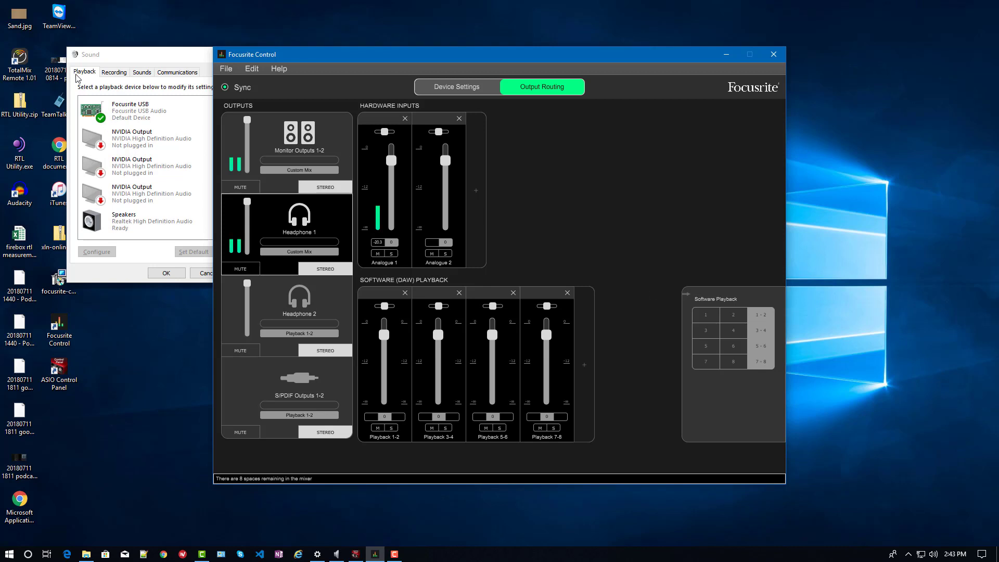
{"action": "left_click", "coordinate": [146, 110]}
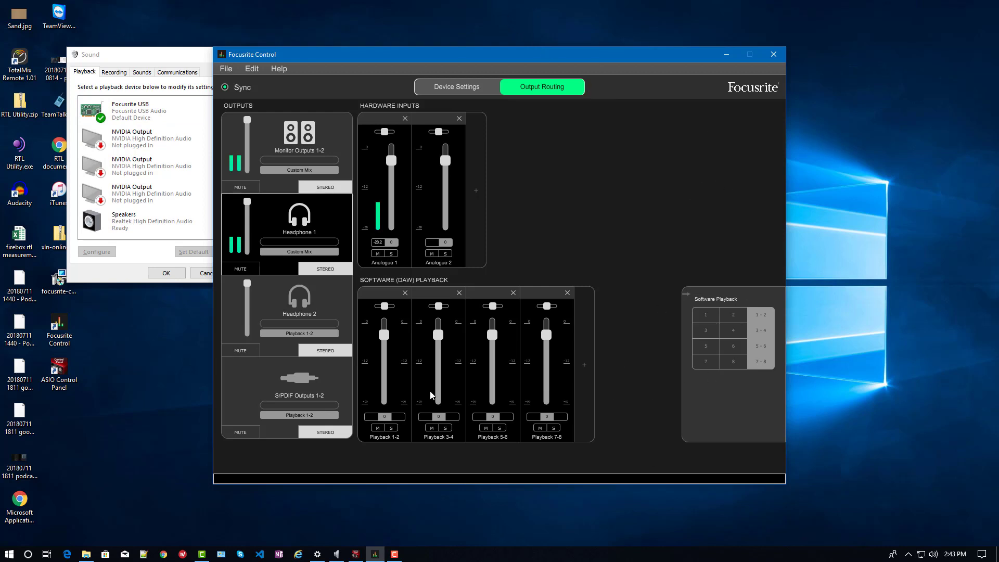
{"action": "left_click", "coordinate": [438, 292]}
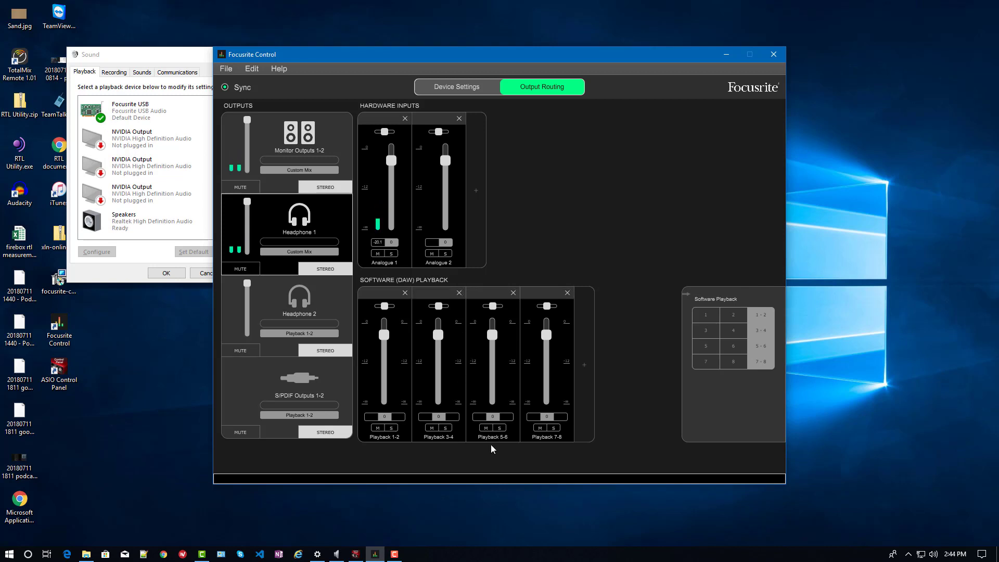
{"action": "mouse_move", "coordinate": [566, 456]}
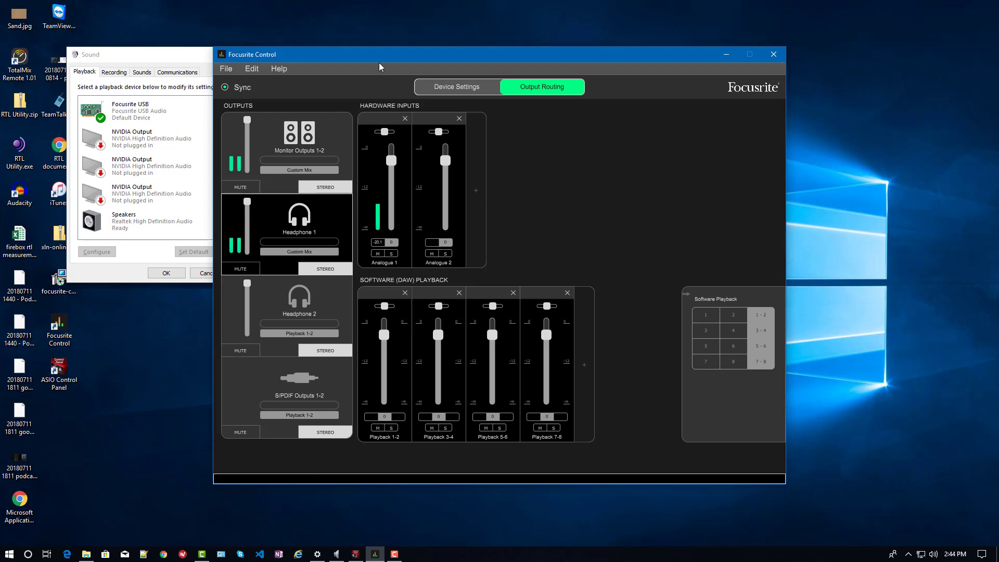
{"action": "mouse_move", "coordinate": [541, 257]}
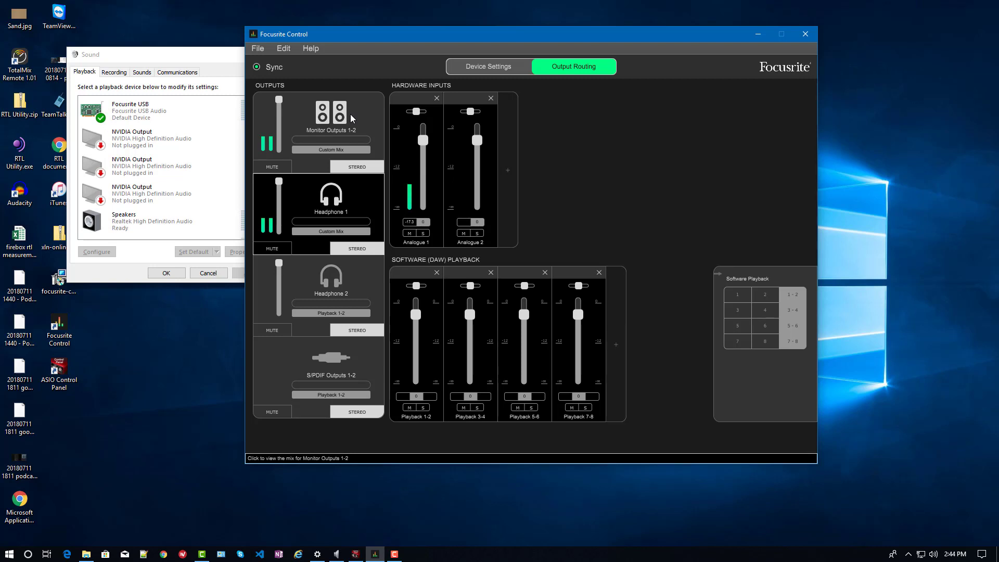
{"action": "mouse_move", "coordinate": [353, 109]}
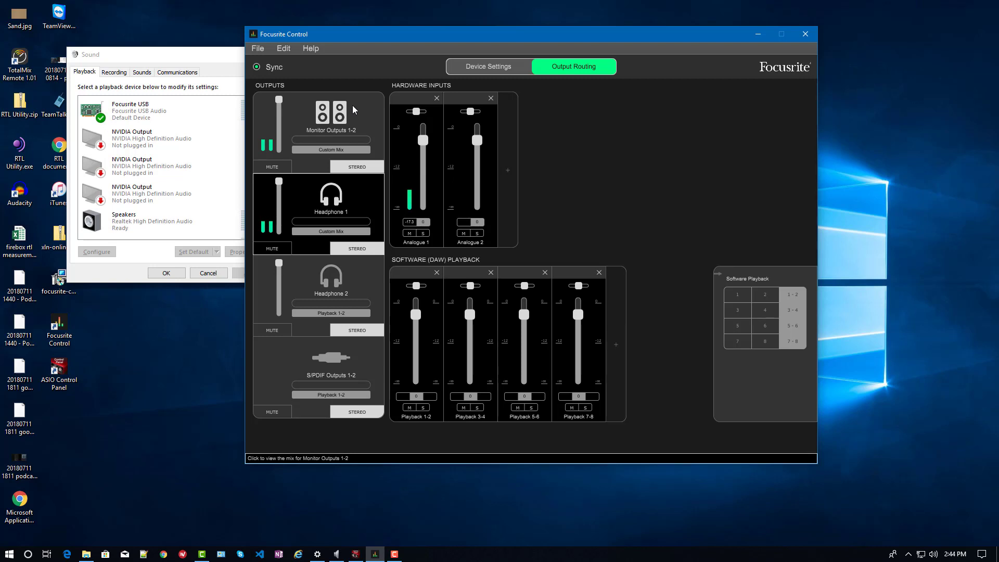